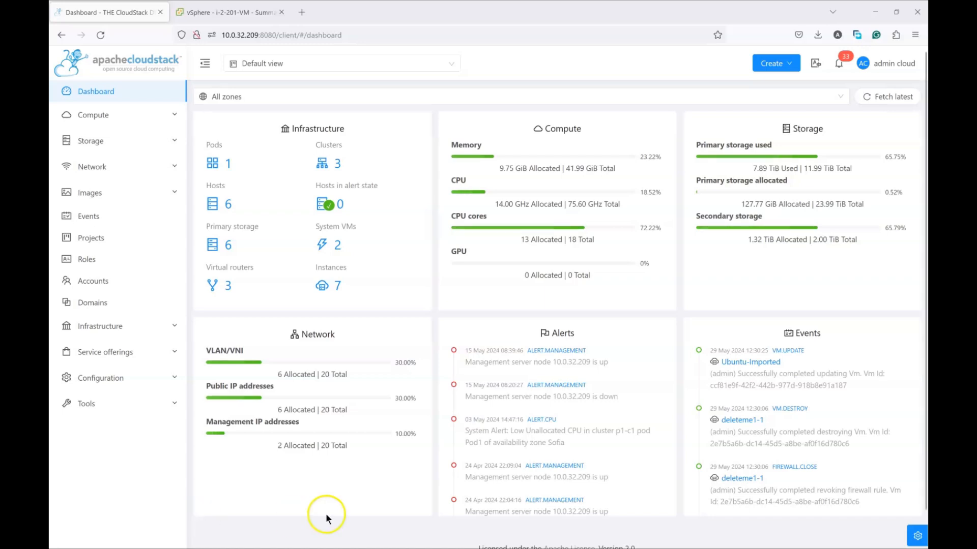
pyautogui.moveTo(279, 138)
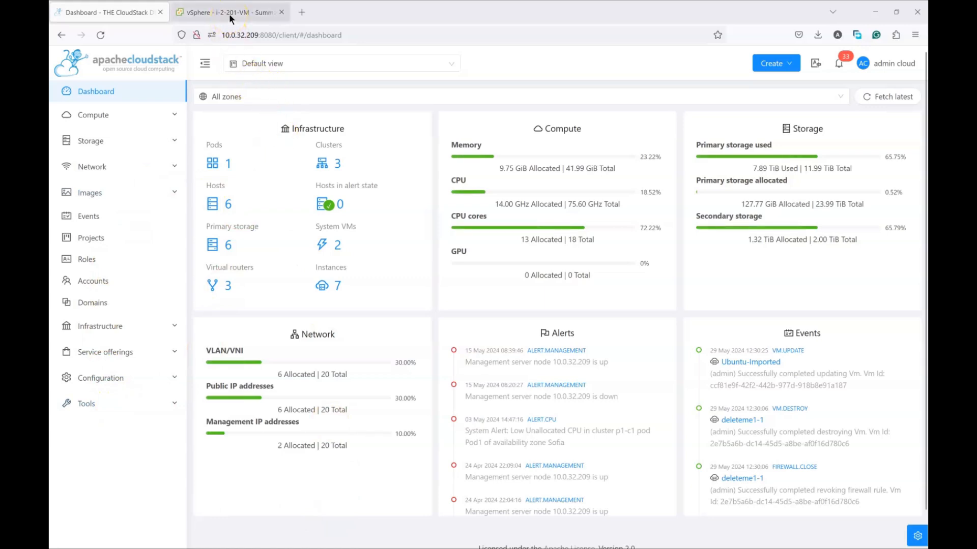
# Step: Check the source VM in vSphere, then reach Import-Export Instances under Tools in CloudStack
pyautogui.click(229, 12)
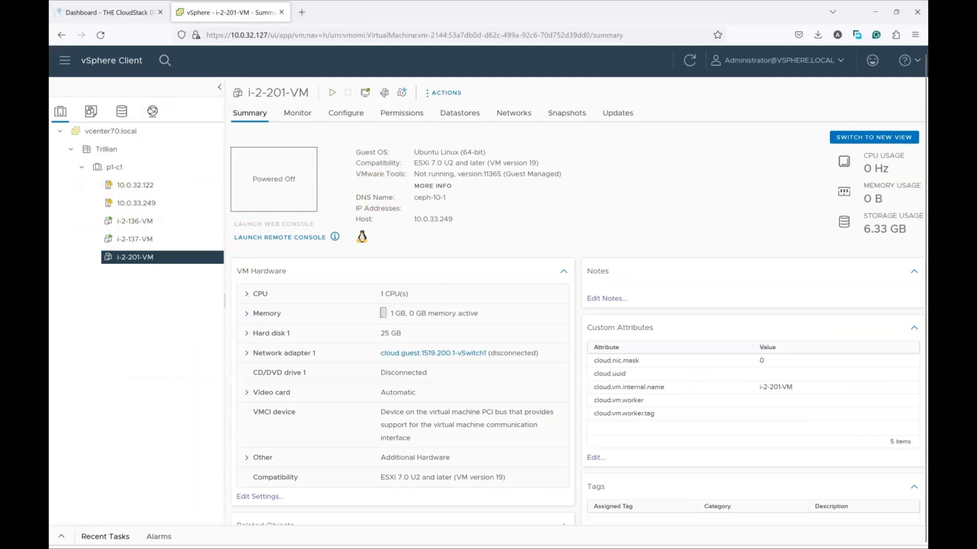
pyautogui.moveTo(136, 30)
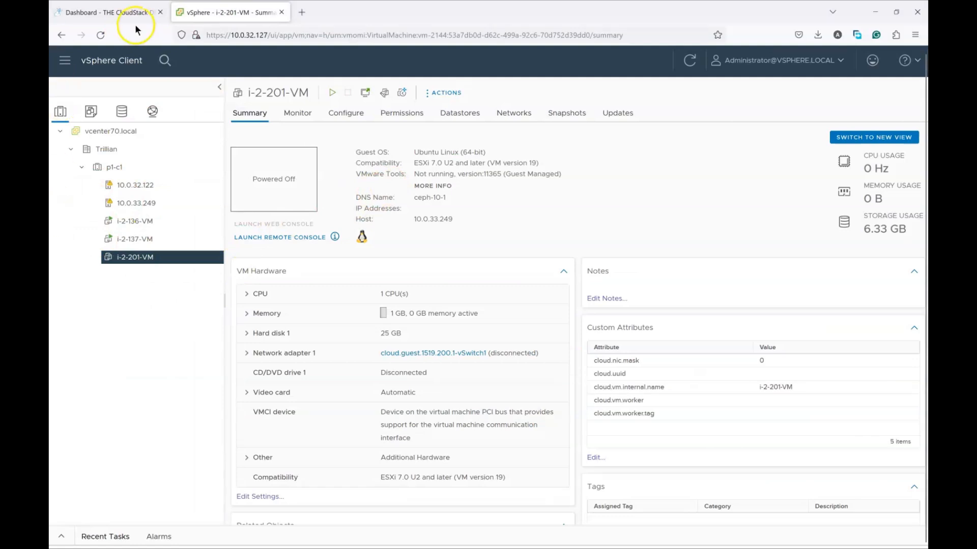
pyautogui.click(106, 12)
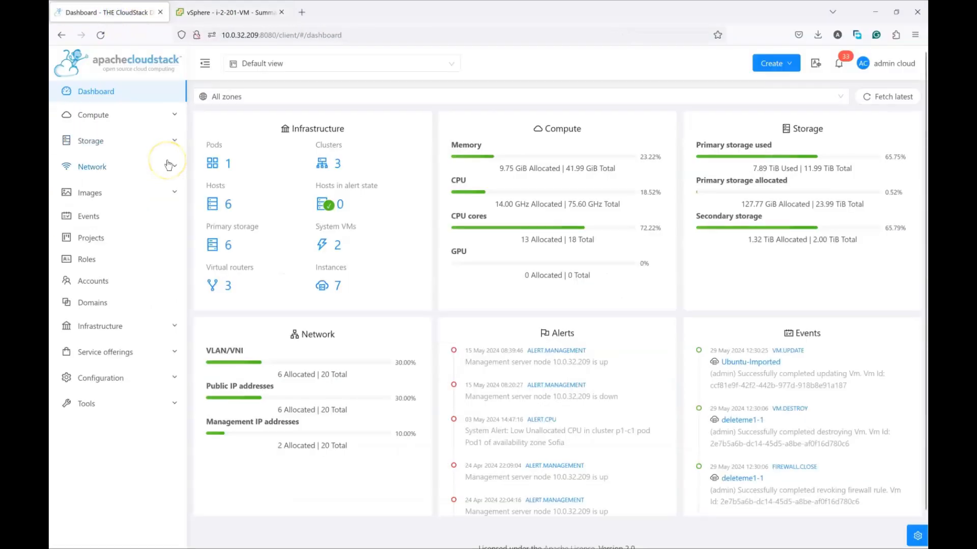
pyautogui.moveTo(97, 416)
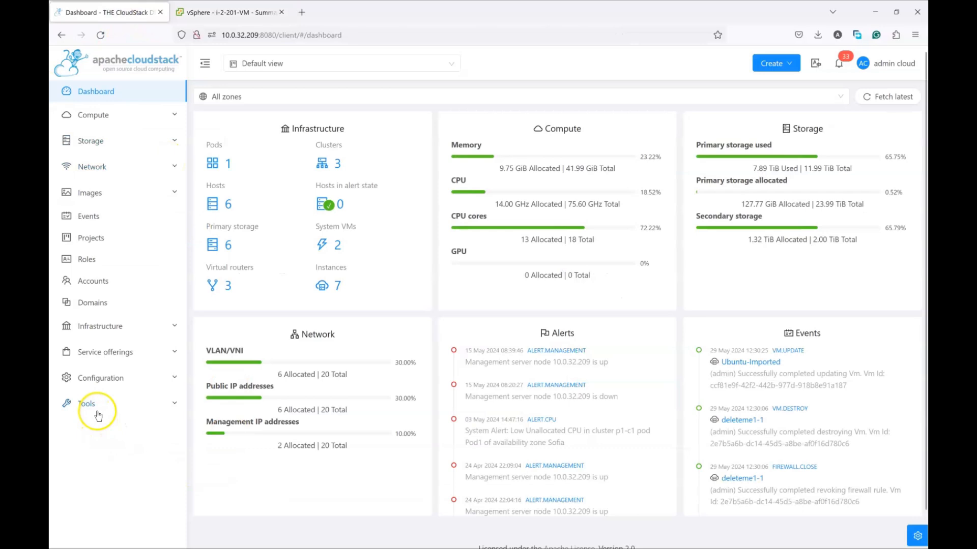
pyautogui.click(87, 403)
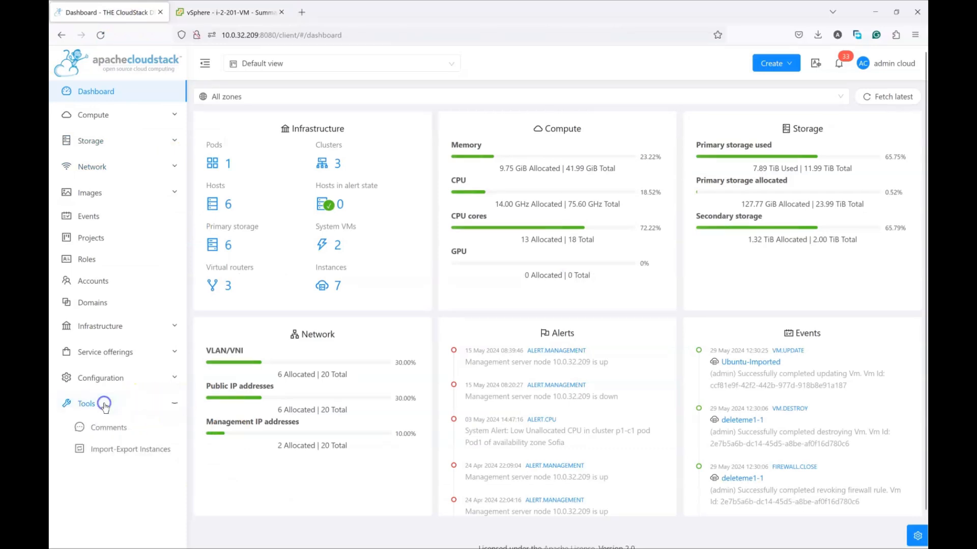
pyautogui.click(131, 448)
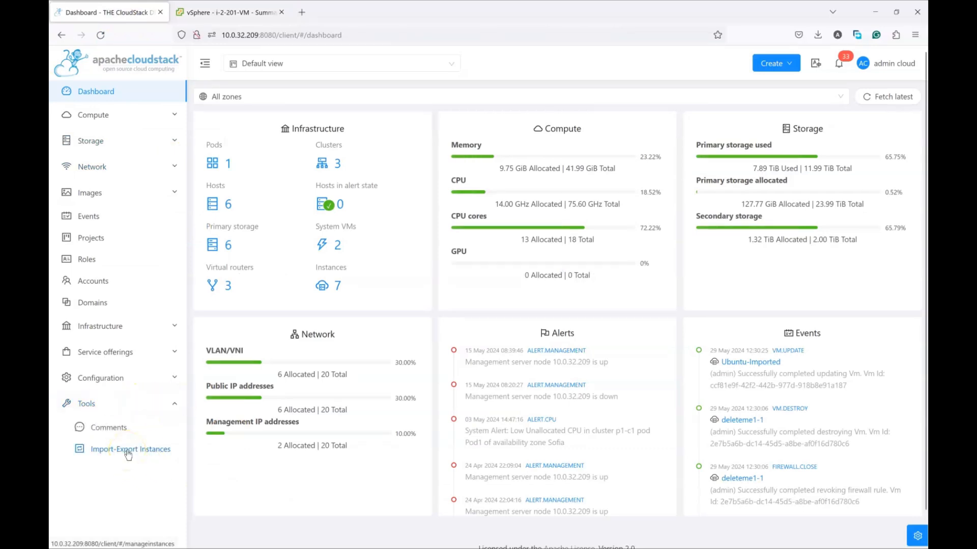
pyautogui.click(131, 448)
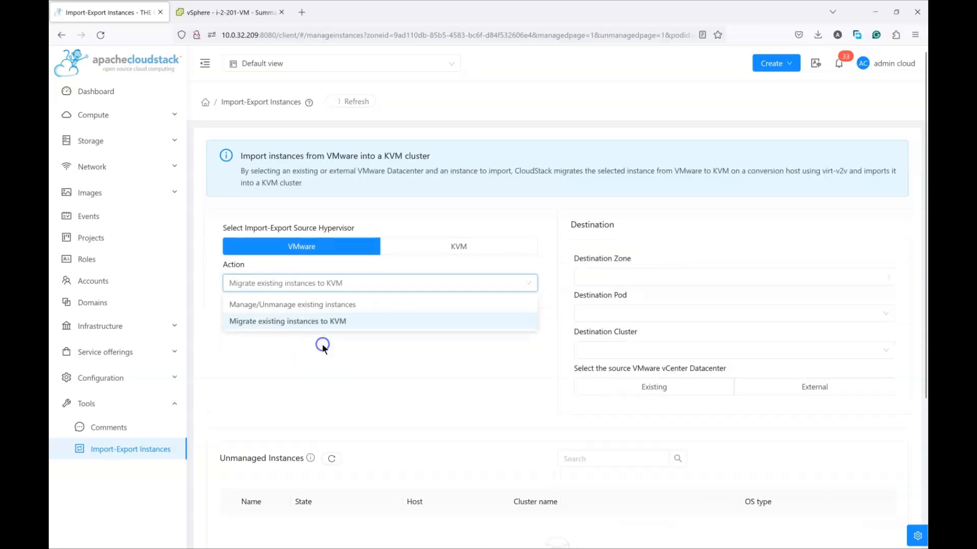
# Step: Set the action to migrate existing VMware instances to KVM, destination Sofia, Pod1, cluster p1-c3
pyautogui.click(286, 321)
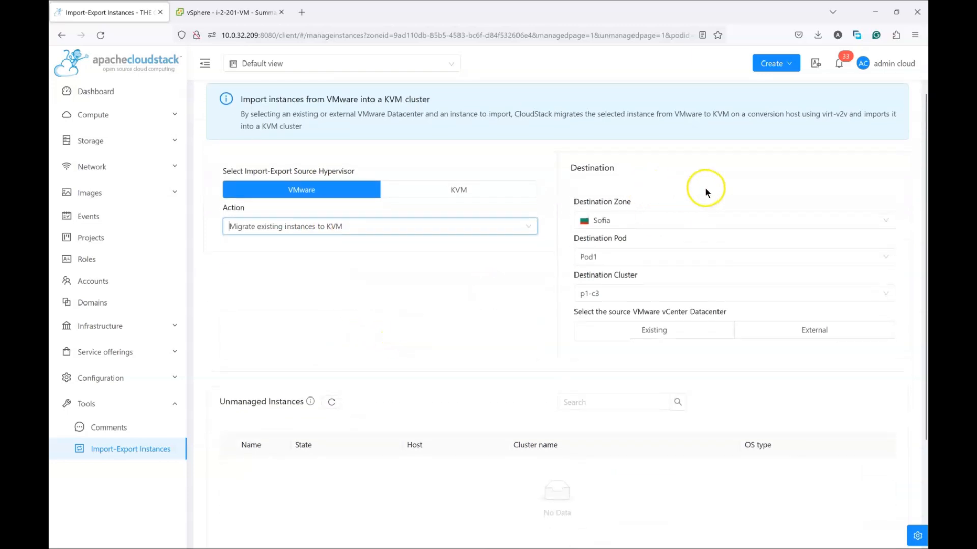
pyautogui.moveTo(659, 196)
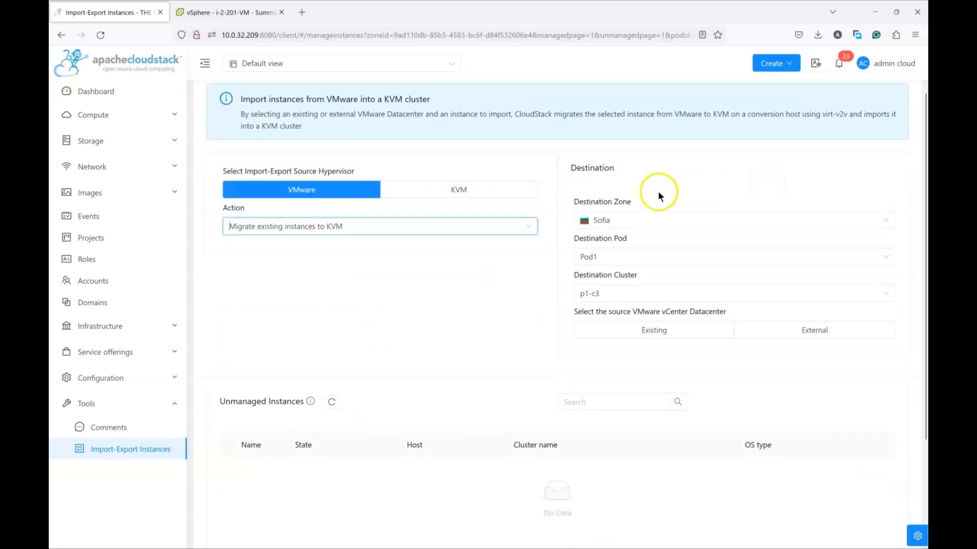
pyautogui.moveTo(645, 267)
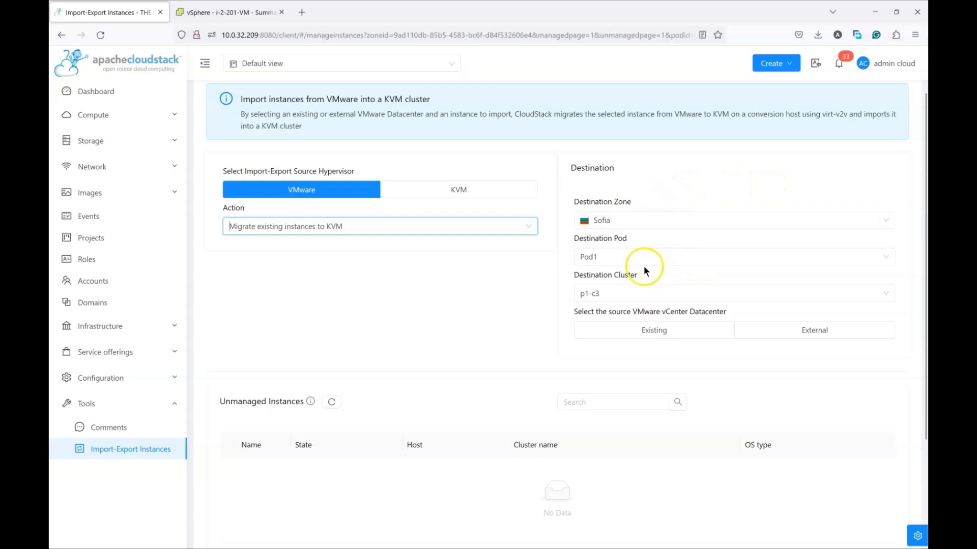
pyautogui.scroll(-3)
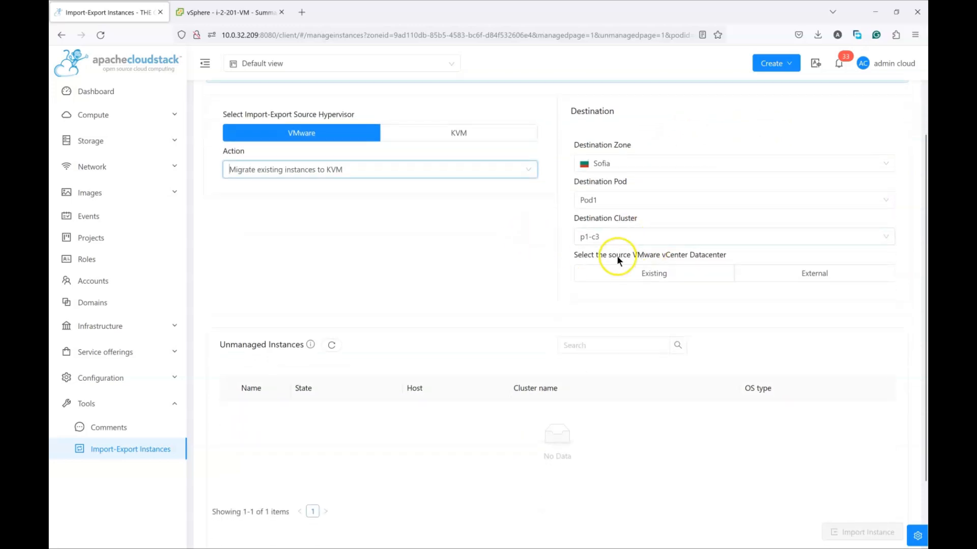
pyautogui.moveTo(625, 259)
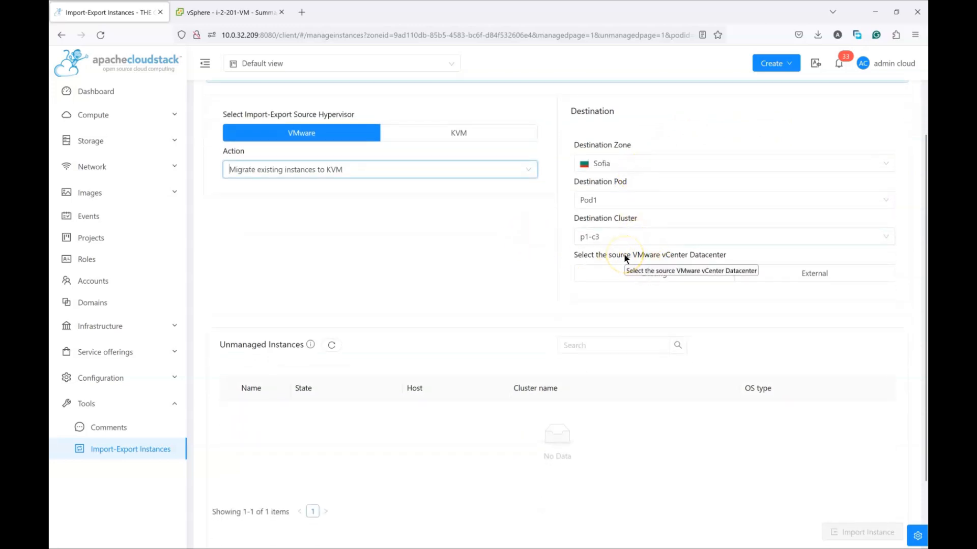
pyautogui.moveTo(530, 281)
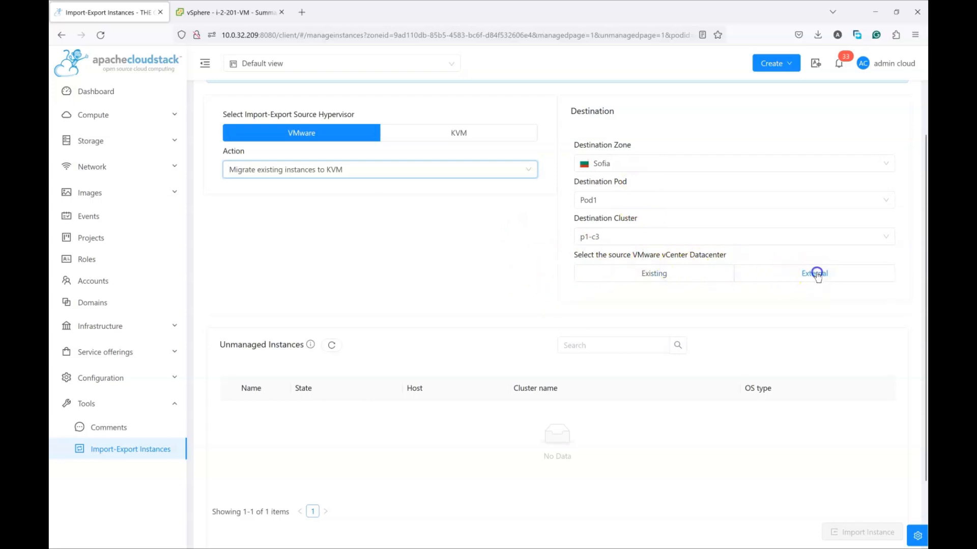
# Step: Choose an external vCenter datacenter as the source, revealing empty connection fields
pyautogui.click(814, 272)
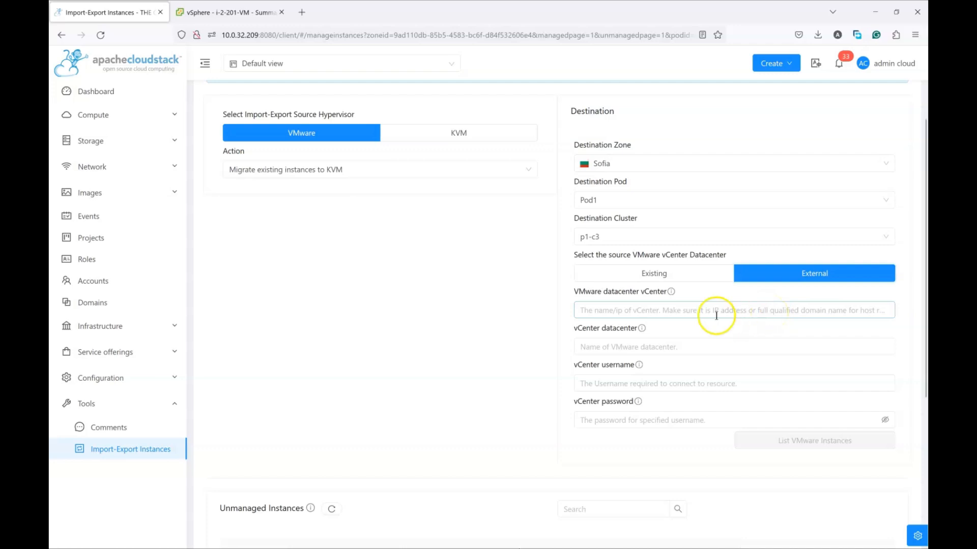
pyautogui.moveTo(671, 292)
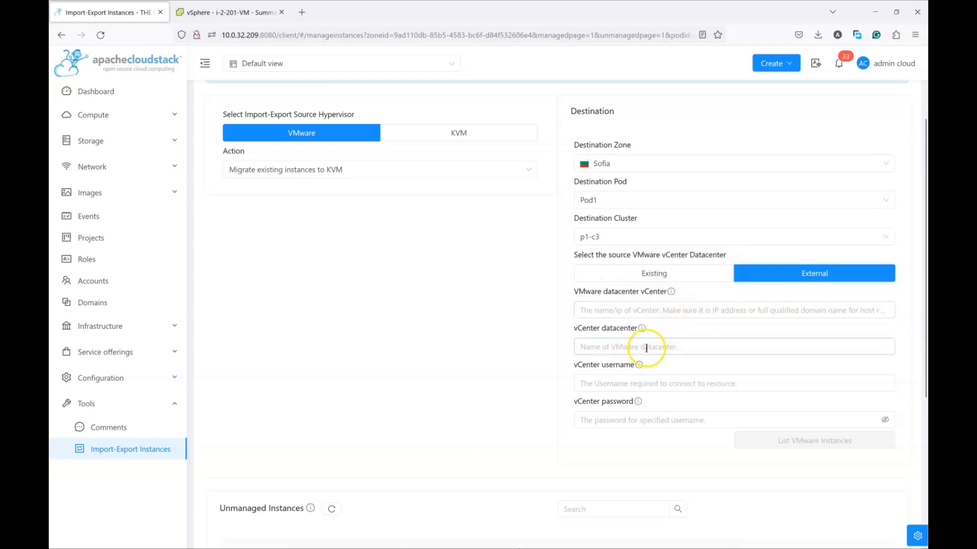
pyautogui.moveTo(643, 383)
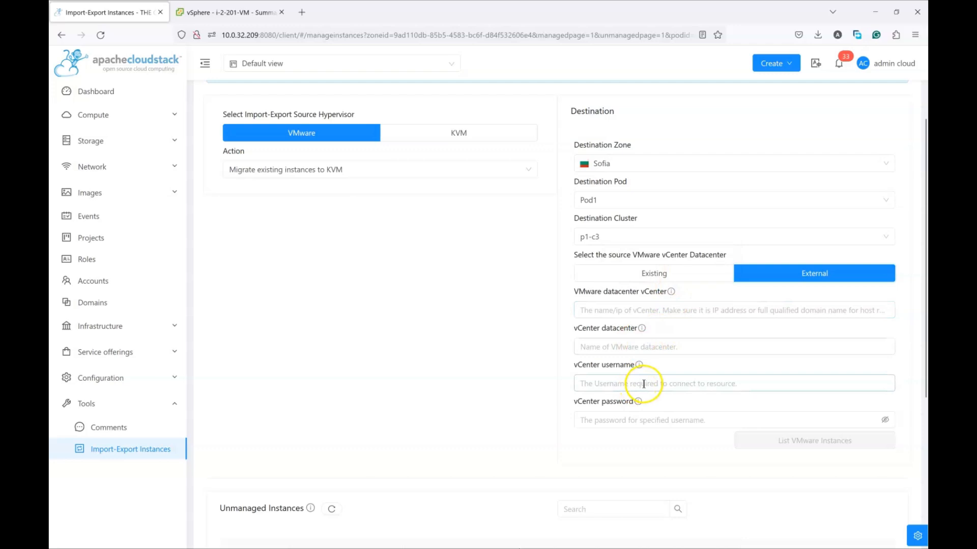
pyautogui.moveTo(681, 322)
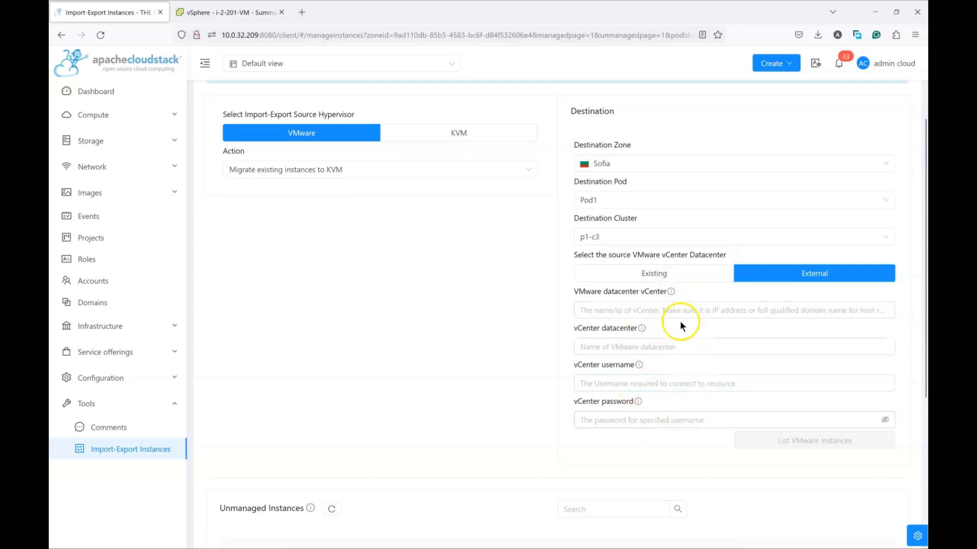
# Step: Use the existing vCenter 10.0.32.127, datacenter Trillian in zone Sofia, and list its VMware instances
pyautogui.click(653, 273)
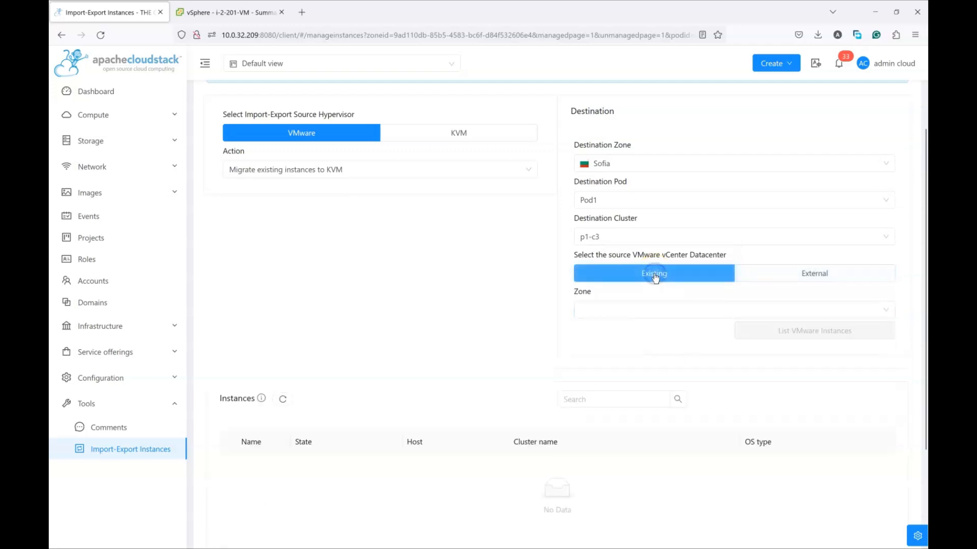
pyautogui.moveTo(492, 293)
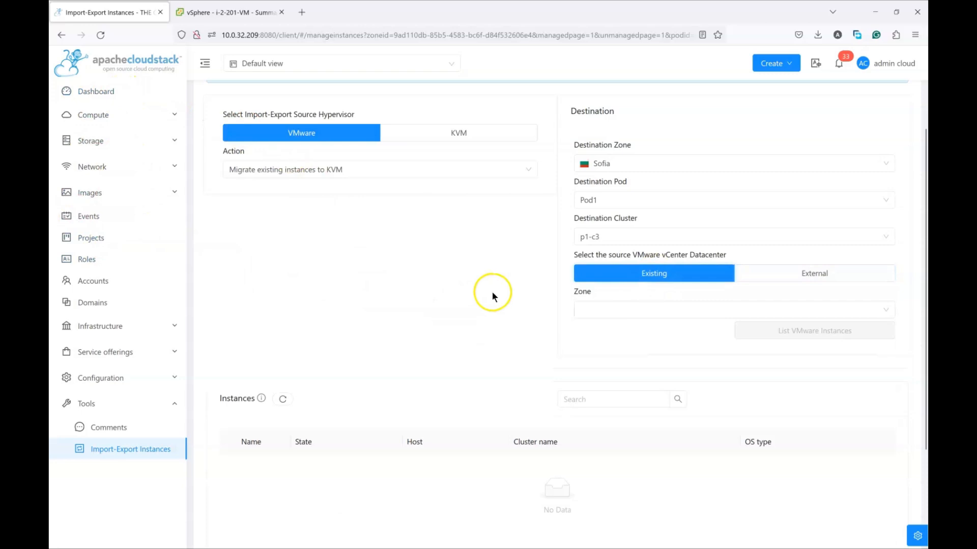
pyautogui.moveTo(504, 273)
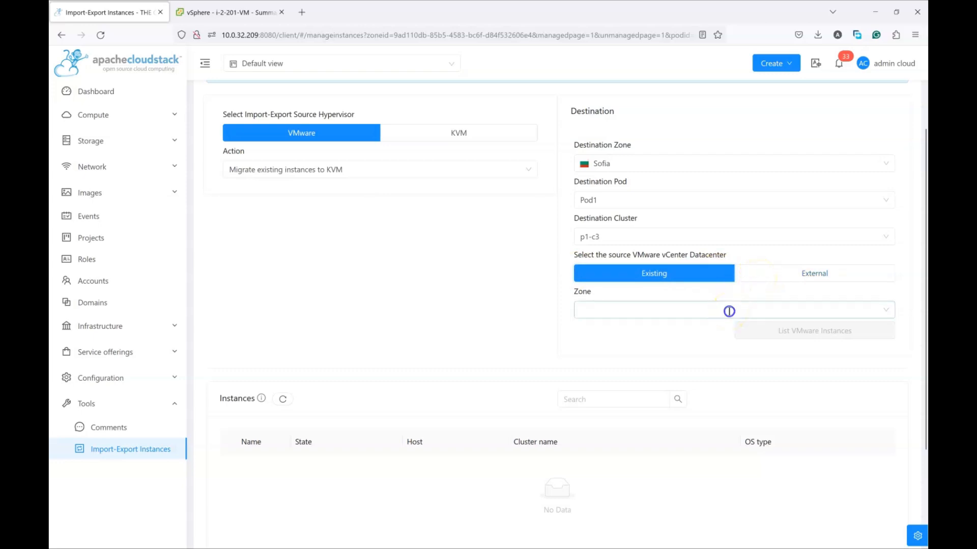
pyautogui.click(729, 309)
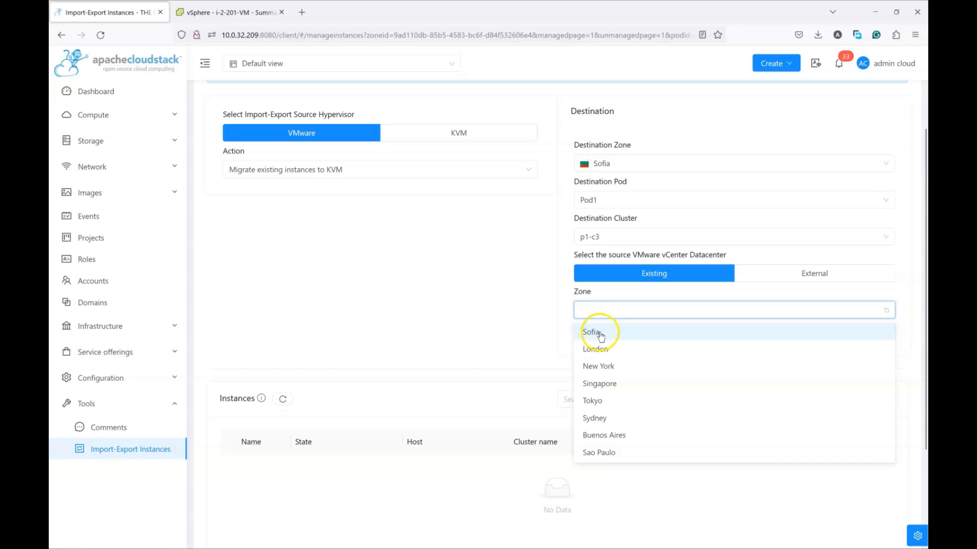
pyautogui.click(592, 331)
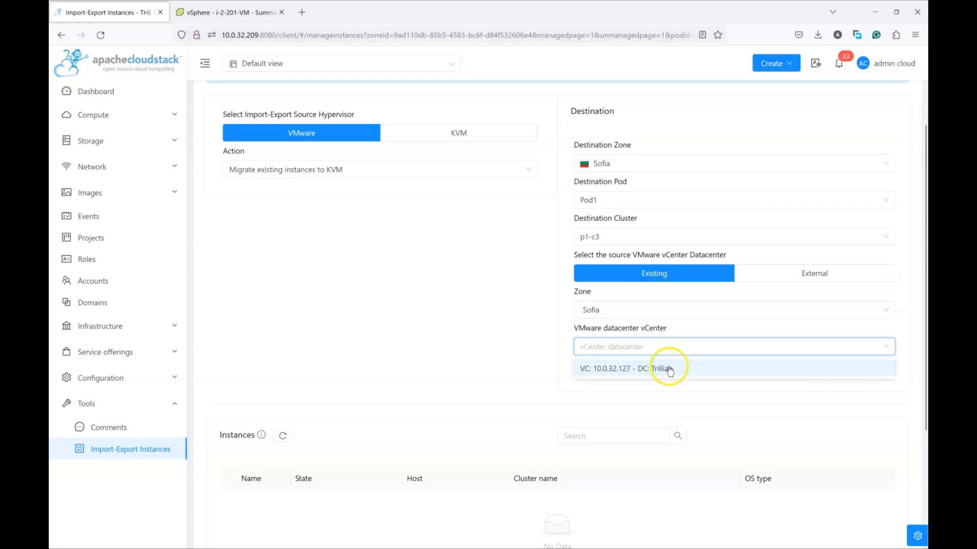
pyautogui.click(670, 368)
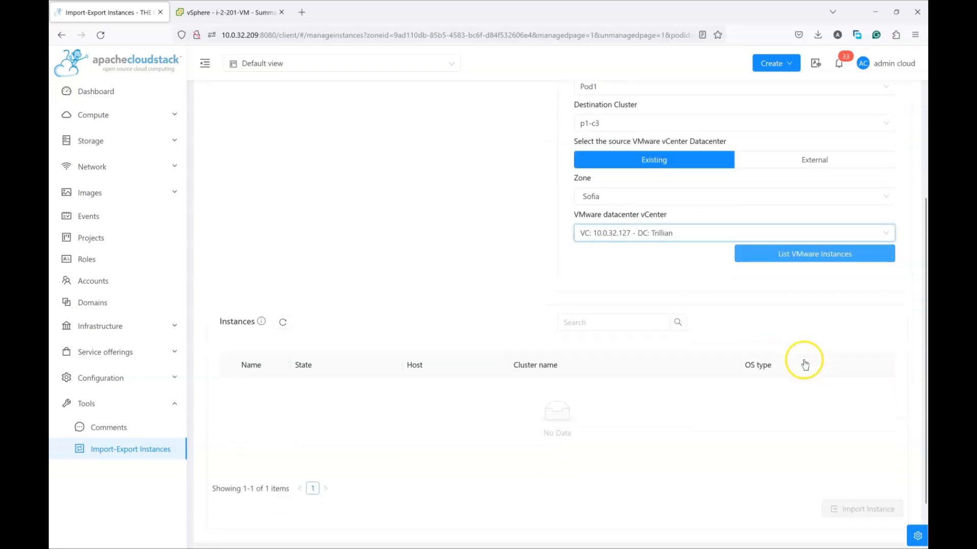
pyautogui.click(814, 253)
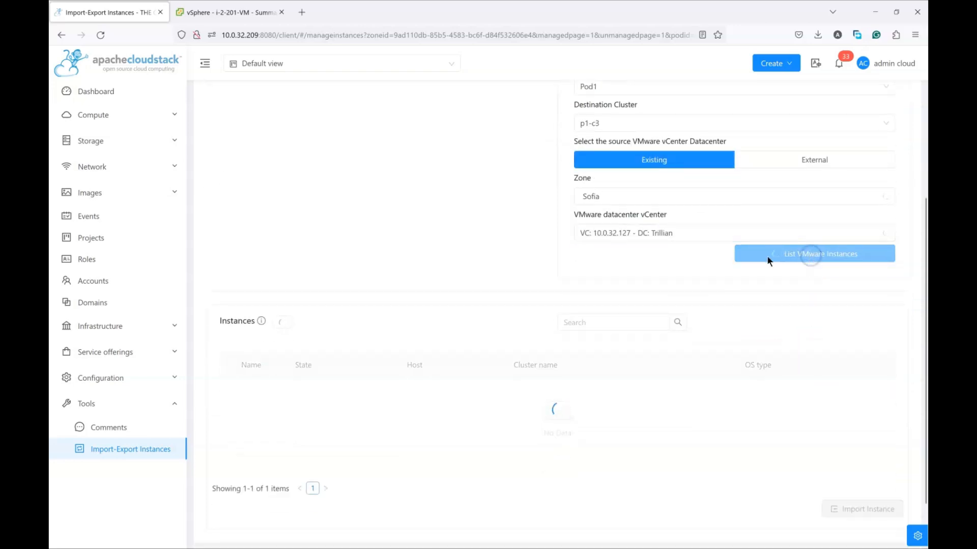
# Step: Review the four listed VMware instances and locate powered-off i-2-201-VM
pyautogui.click(814, 253)
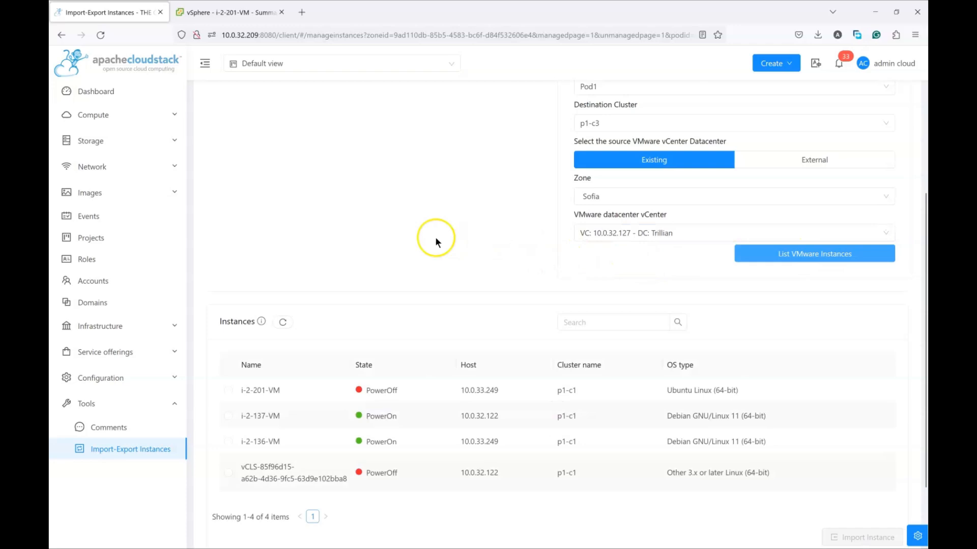
pyautogui.scroll(-3)
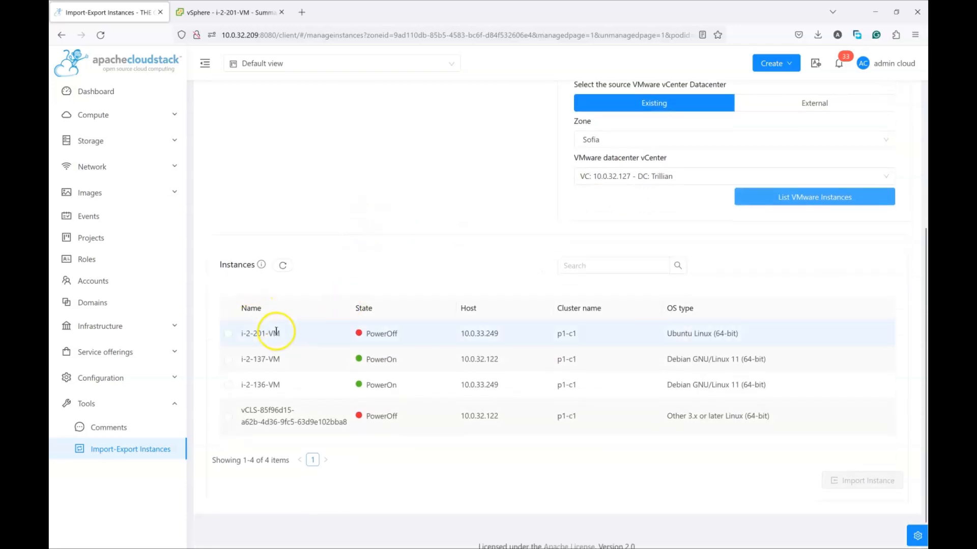
pyautogui.scroll(-3)
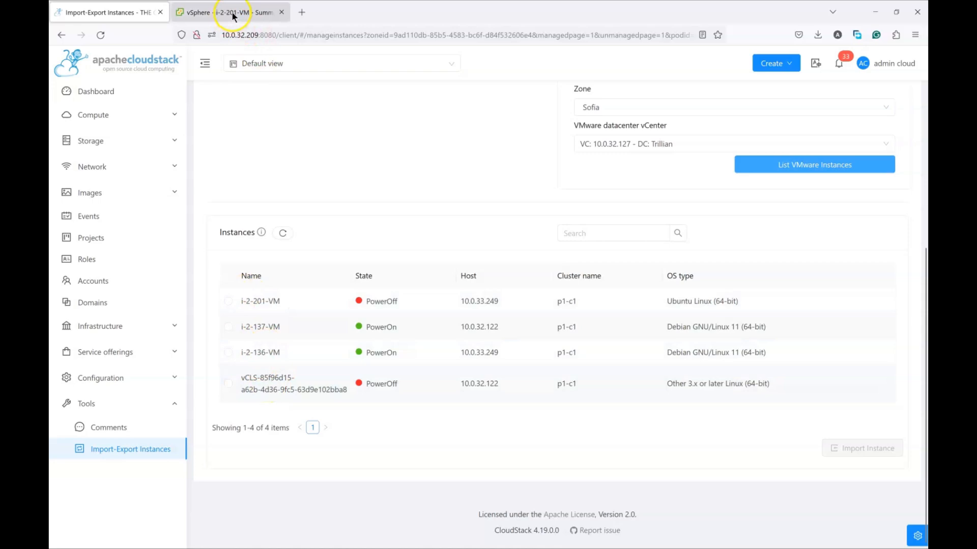
pyautogui.moveTo(139, 171)
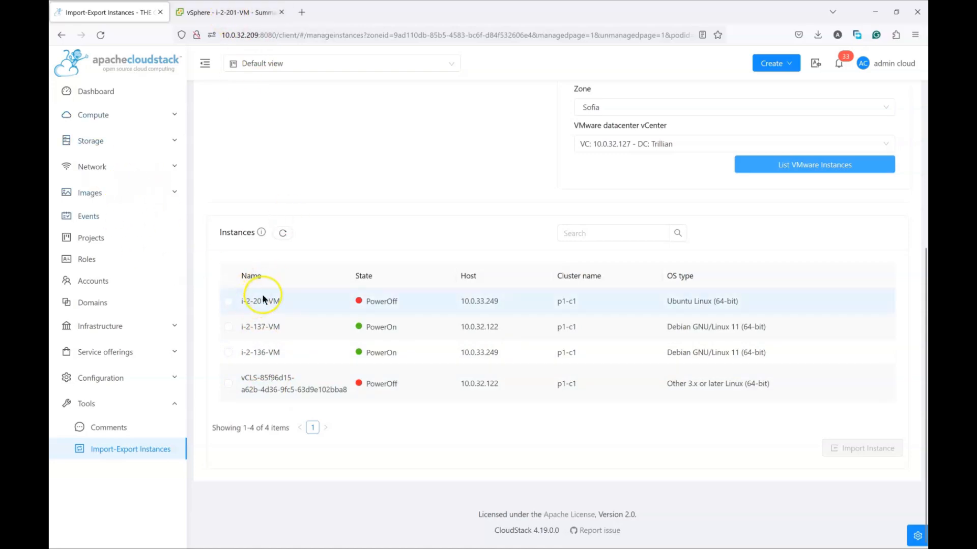
pyautogui.moveTo(261, 326)
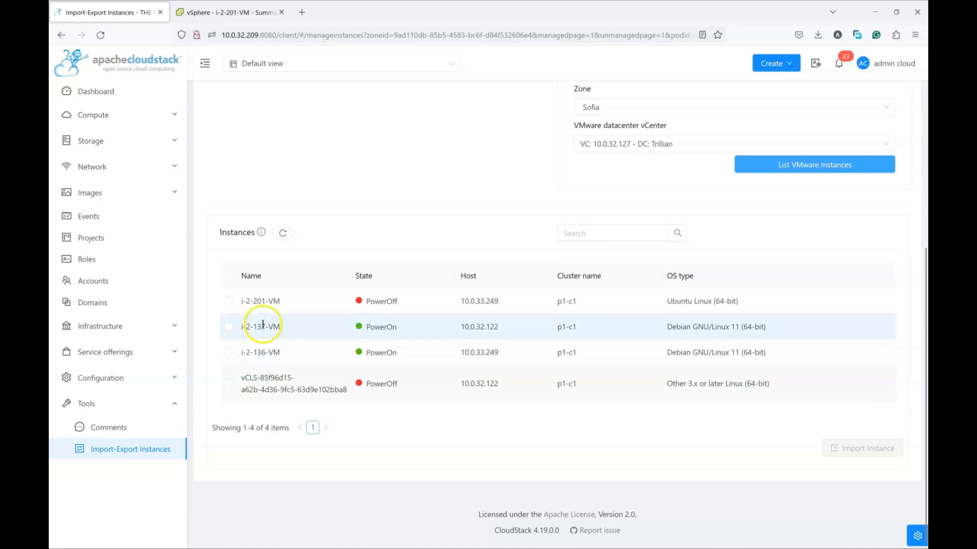
# Step: Inspect i-2-201-VM, i-2-136-VM and i-2-137-VM summaries in vSphere, then return to CloudStack
pyautogui.click(229, 12)
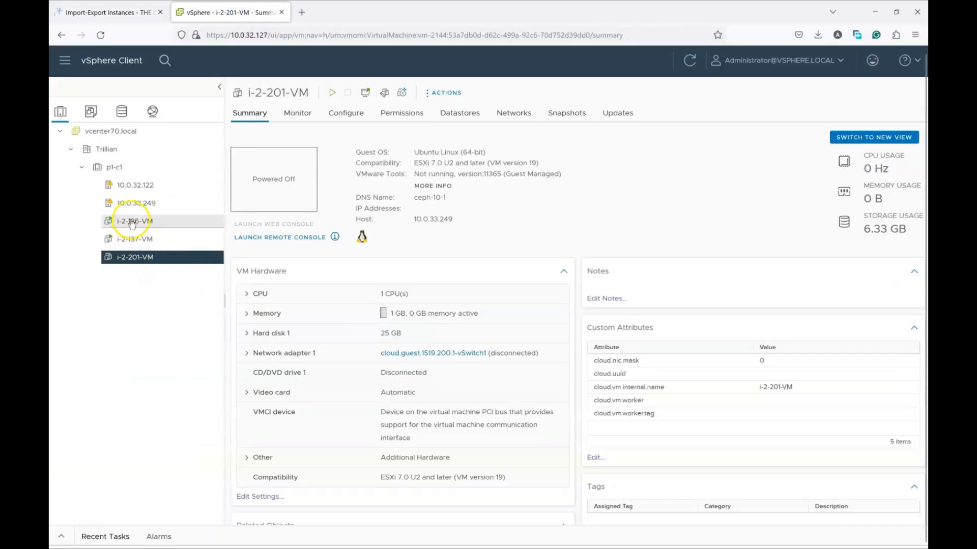
pyautogui.click(134, 221)
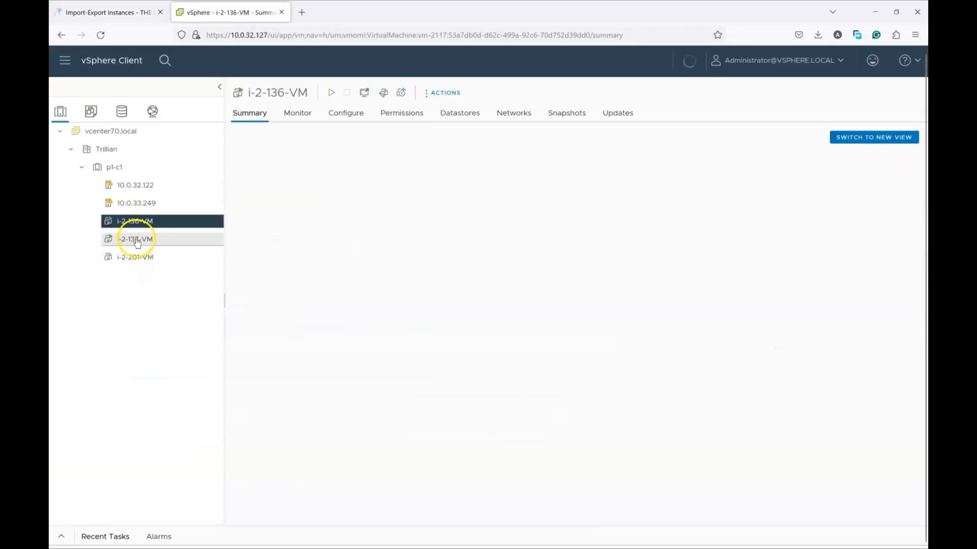
pyautogui.click(134, 256)
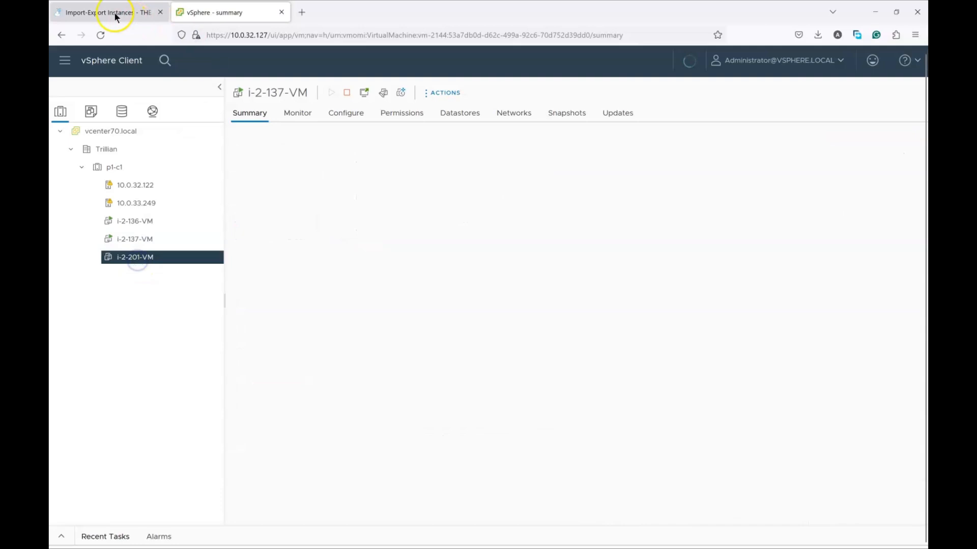
pyautogui.click(100, 12)
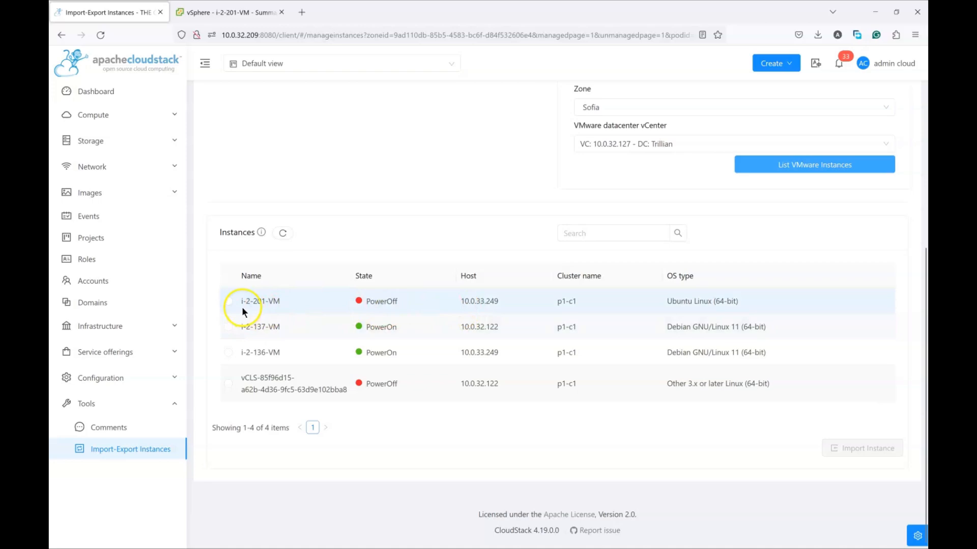
# Step: Select i-2-137-VM from the VMware list and start Import Instance
pyautogui.click(229, 326)
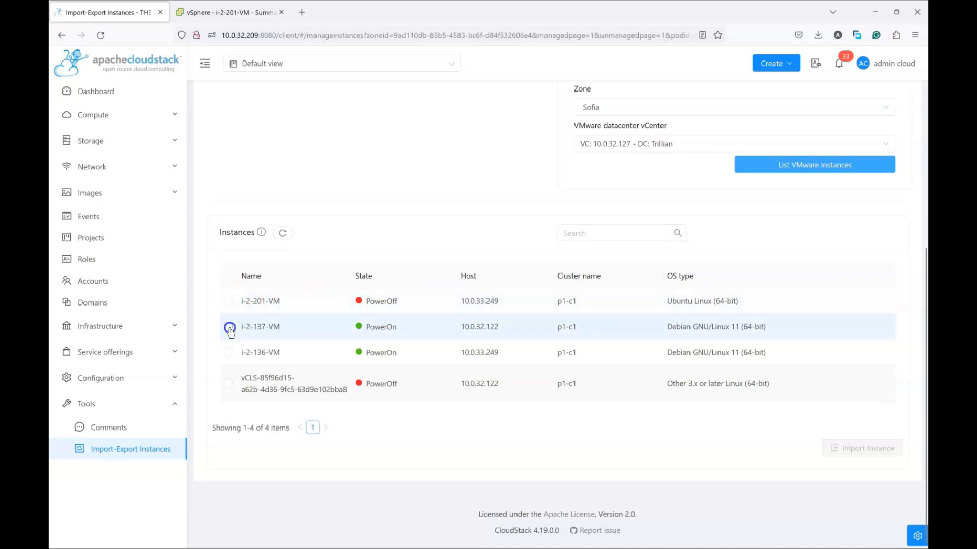
pyautogui.click(229, 327)
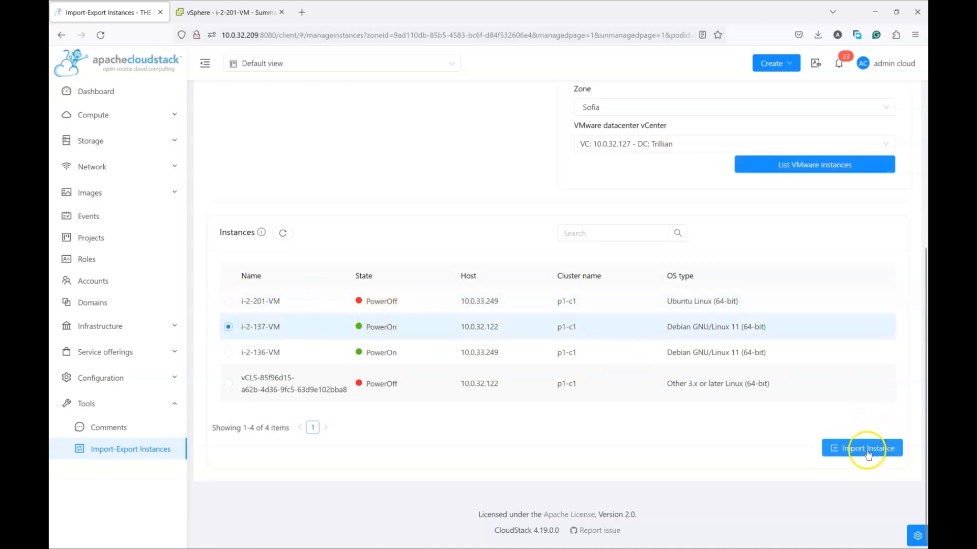
pyautogui.click(861, 449)
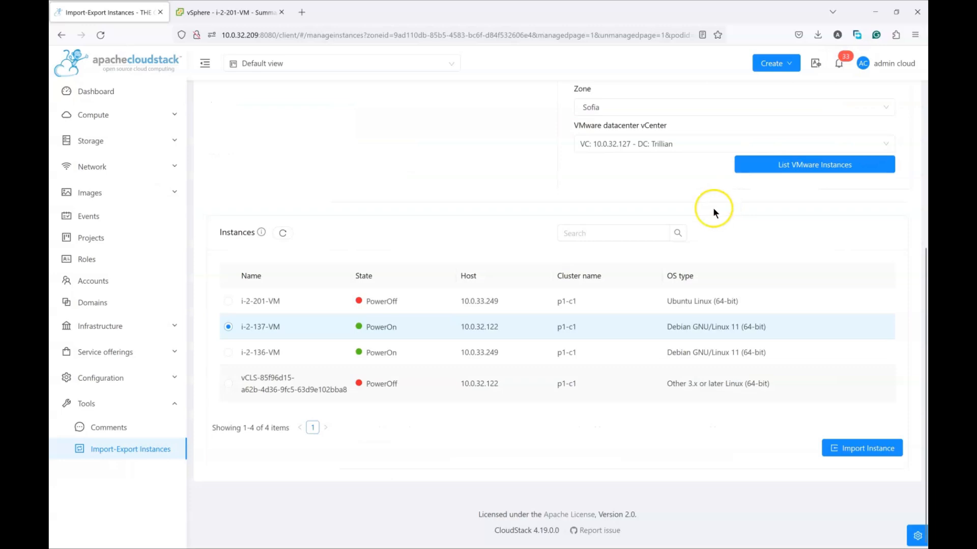
pyautogui.moveTo(325, 235)
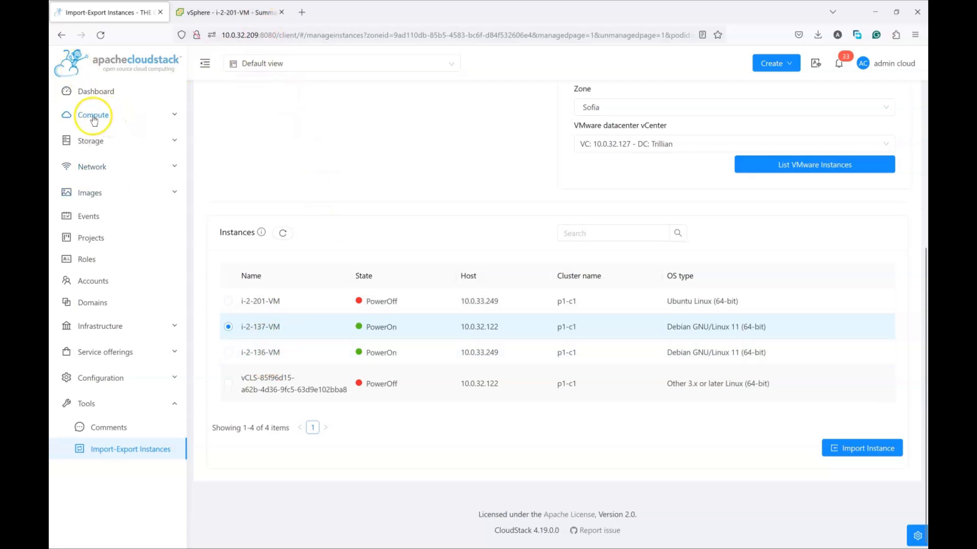
# Step: View the managed Instances list and select stopped Ubuntu-22-Reef-VM1's internal name i-2-201-VM
pyautogui.click(92, 115)
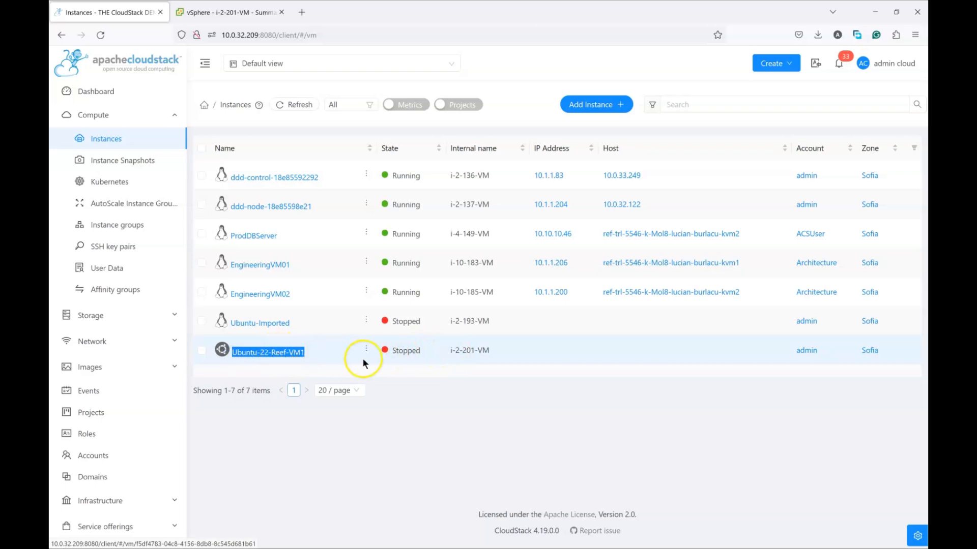
pyautogui.doubleClick(470, 350)
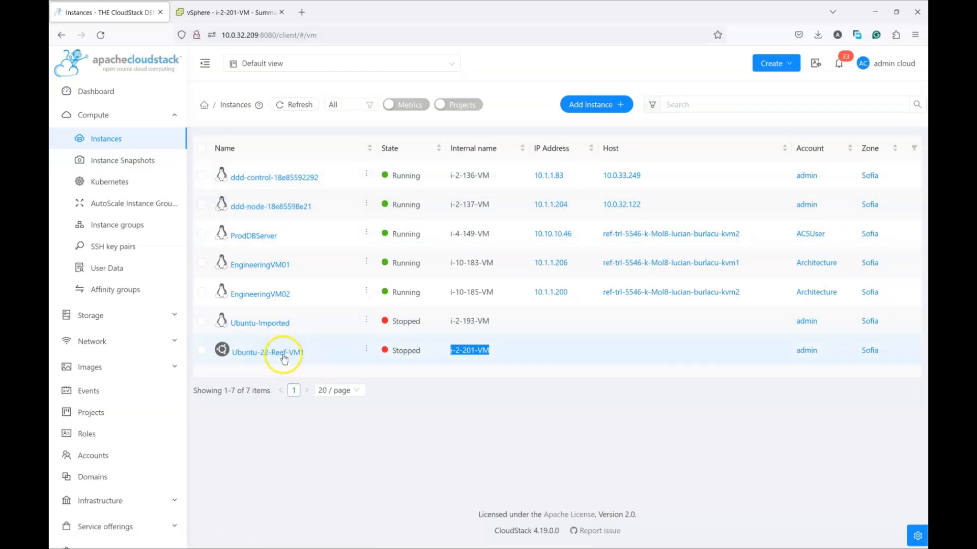
pyautogui.scroll(-3)
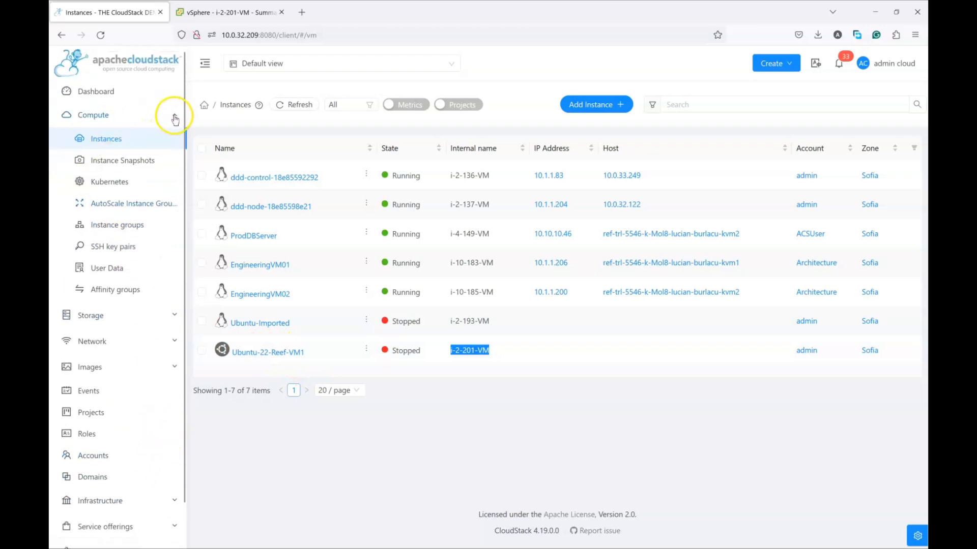
# Step: Set up migration to KVM again from vCenter 10.0.32.127 datacenter Trillian and list its instances
pyautogui.click(109, 427)
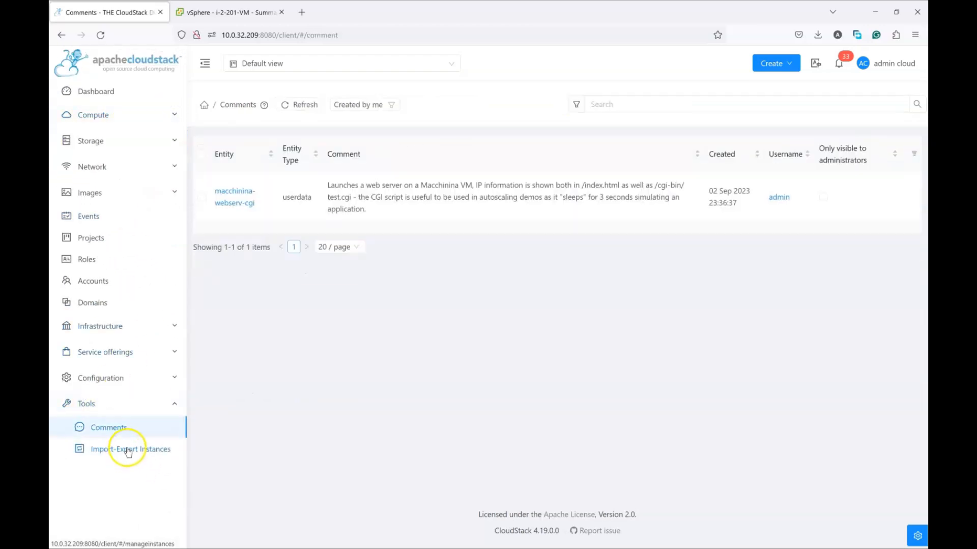
pyautogui.click(131, 449)
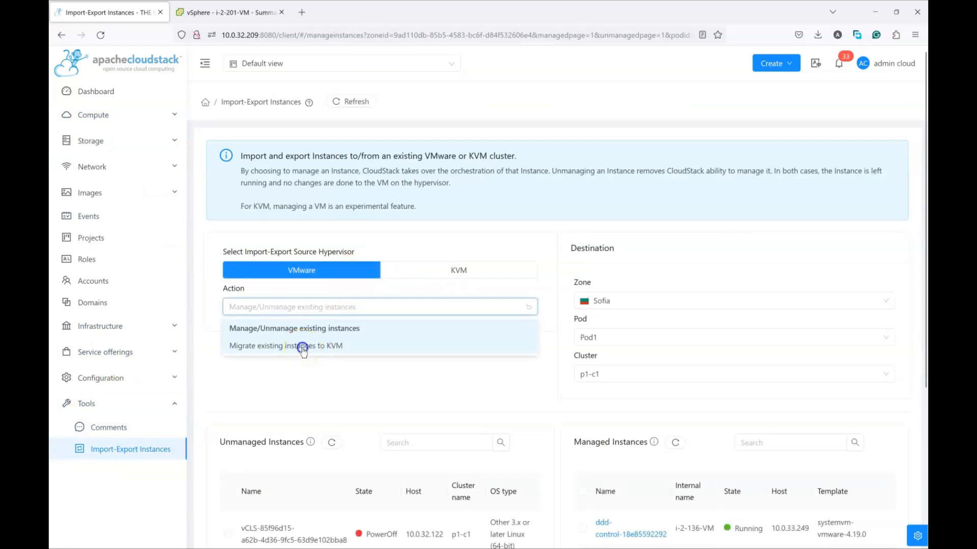
pyautogui.click(285, 346)
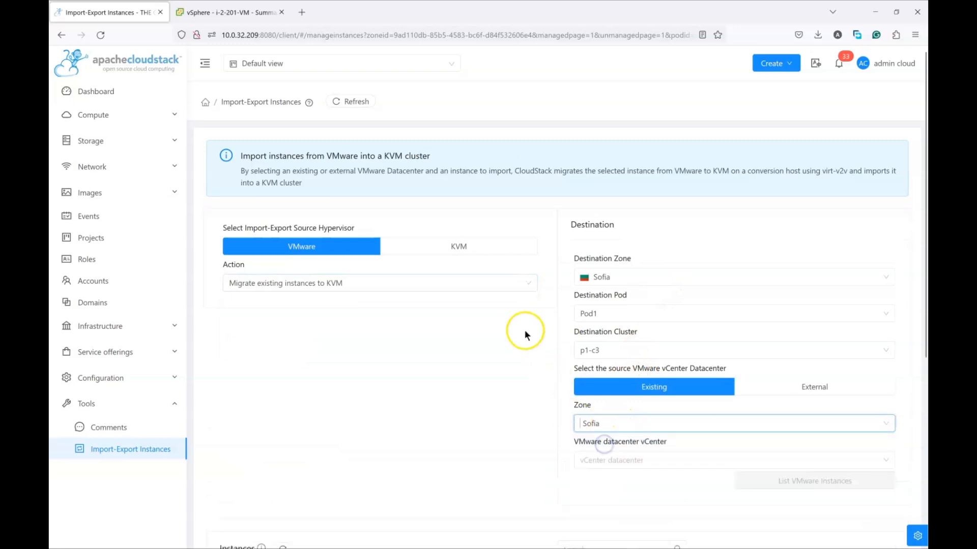
pyautogui.click(731, 460)
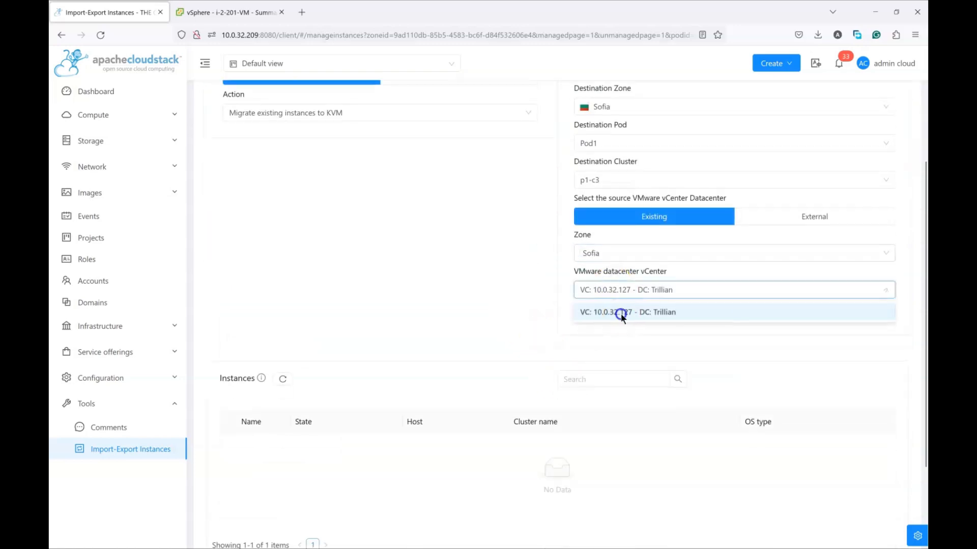
pyautogui.click(621, 313)
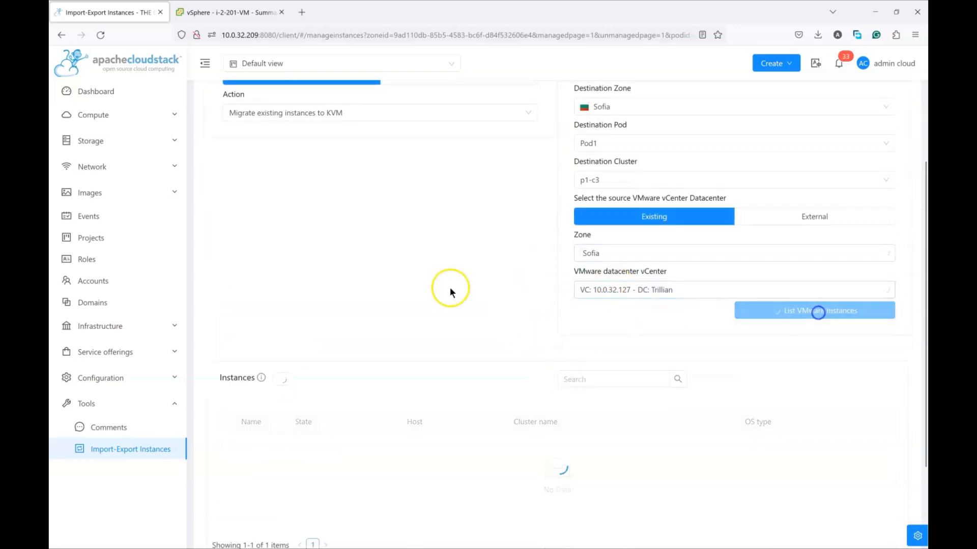
pyautogui.click(814, 310)
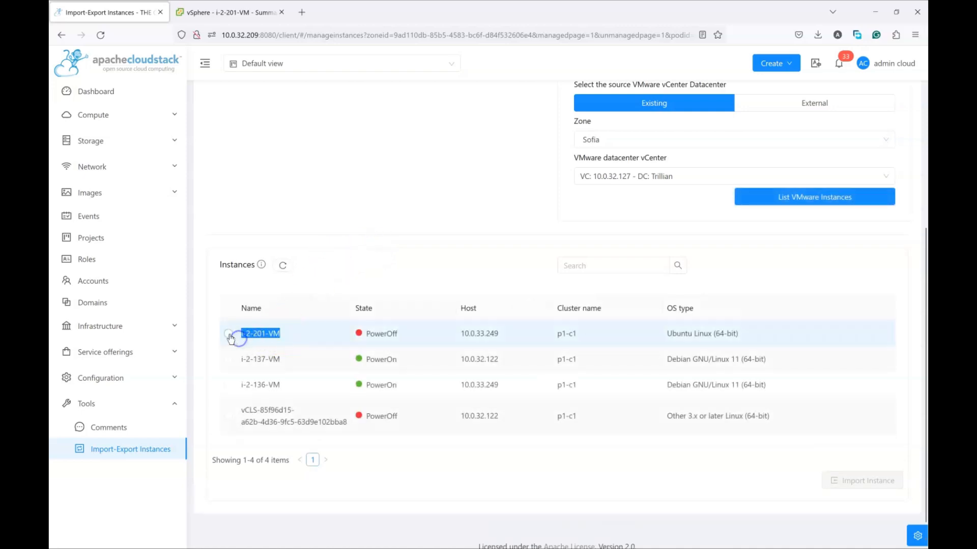
# Step: Select i-2-201-VM and start its Import Instance form
pyautogui.click(228, 334)
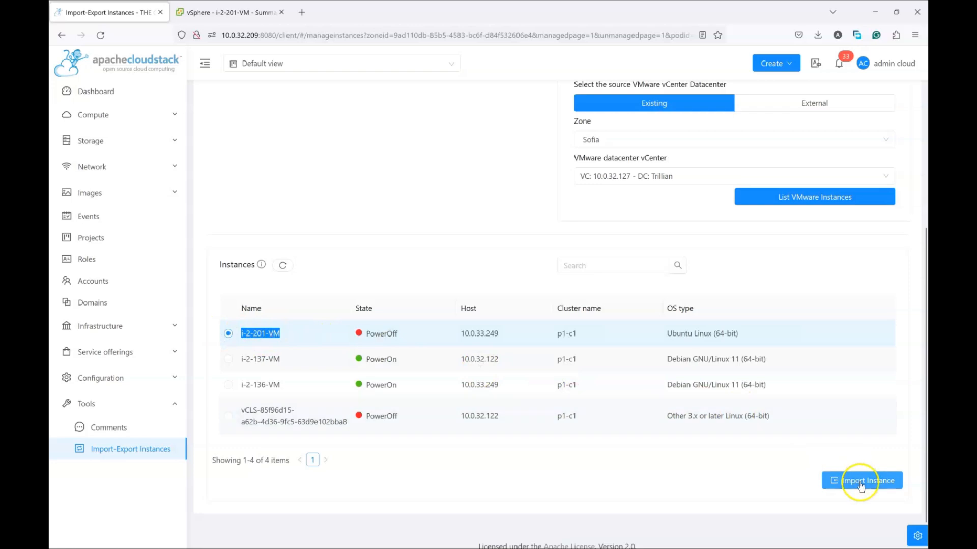
pyautogui.click(863, 481)
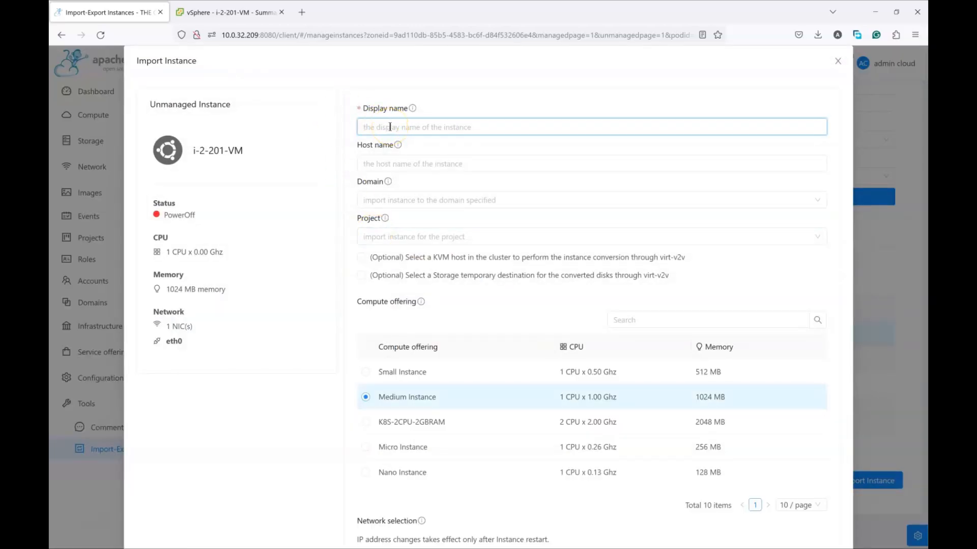
# Step: Enter Imported-Ubuntu as the display name of the imported instance
pyautogui.write('i')
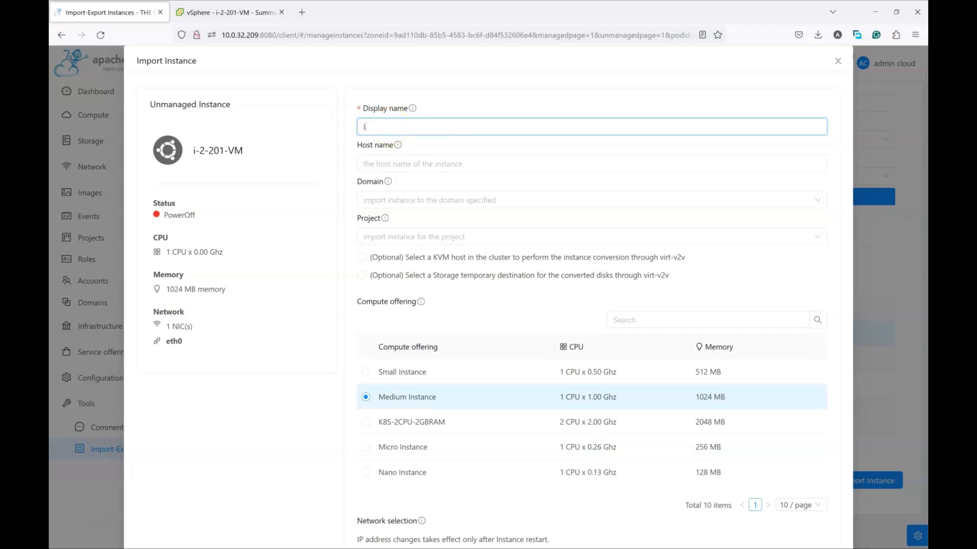
pyautogui.write('Impot')
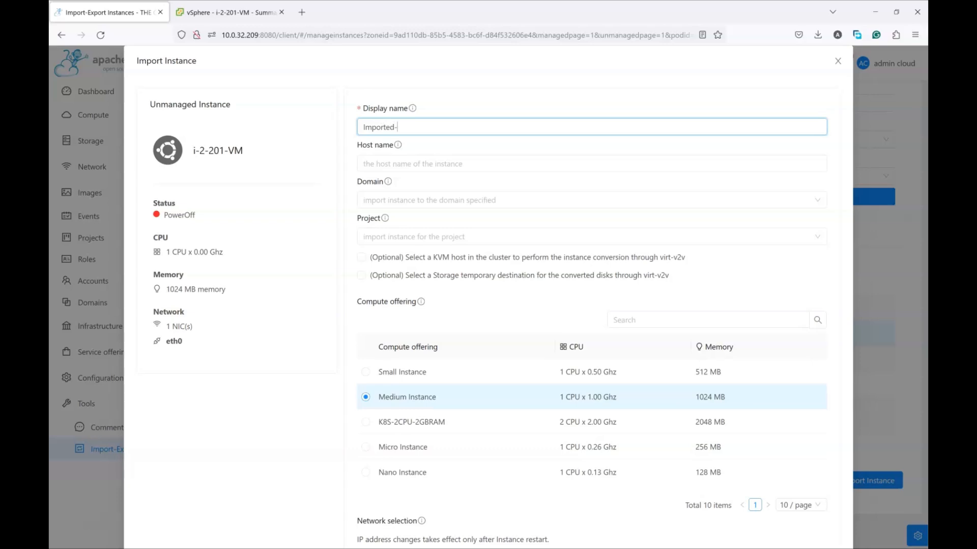
pyautogui.write('Ubuntu')
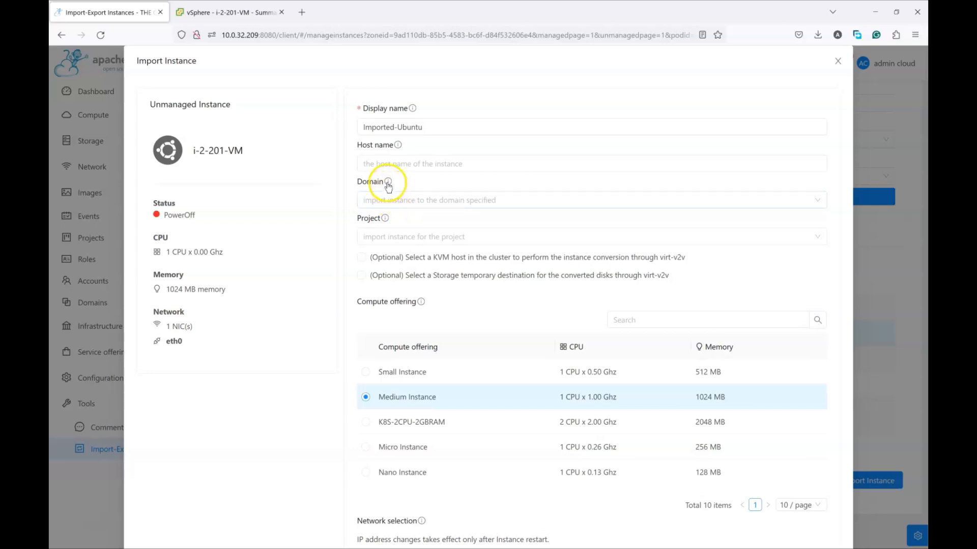
pyautogui.click(592, 201)
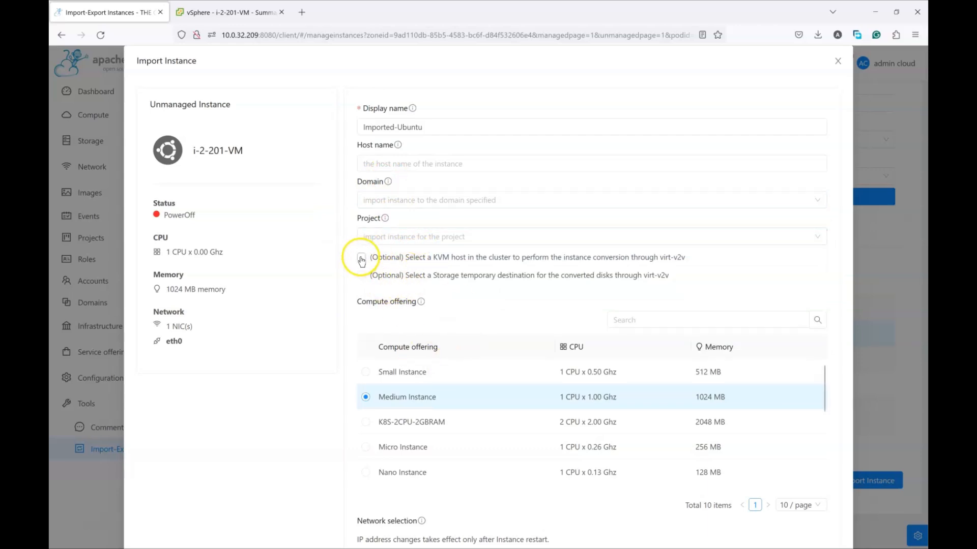
# Step: Leave no KVM conversion host chosen and keep the Medium Instance compute offering
pyautogui.click(362, 257)
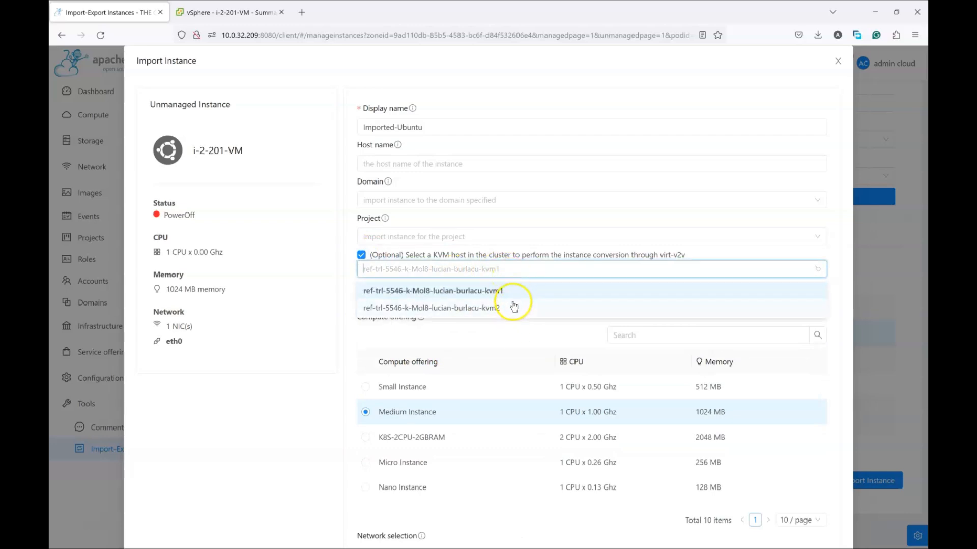
pyautogui.click(361, 254)
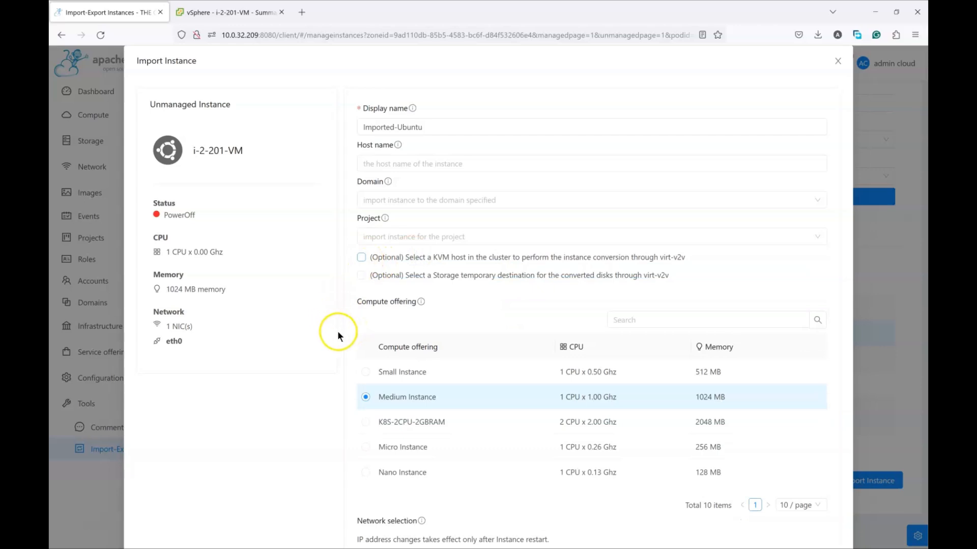
pyautogui.moveTo(152, 215)
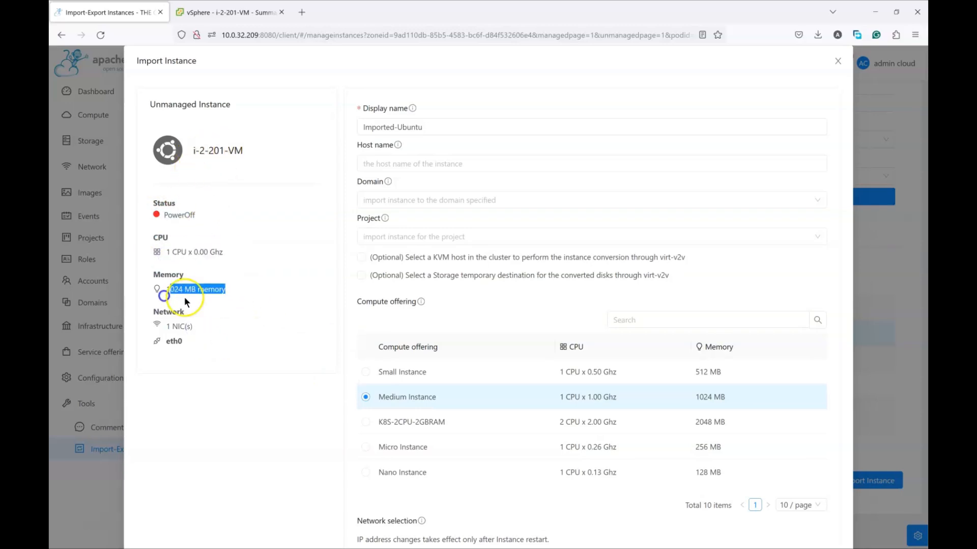
pyautogui.scroll(-3)
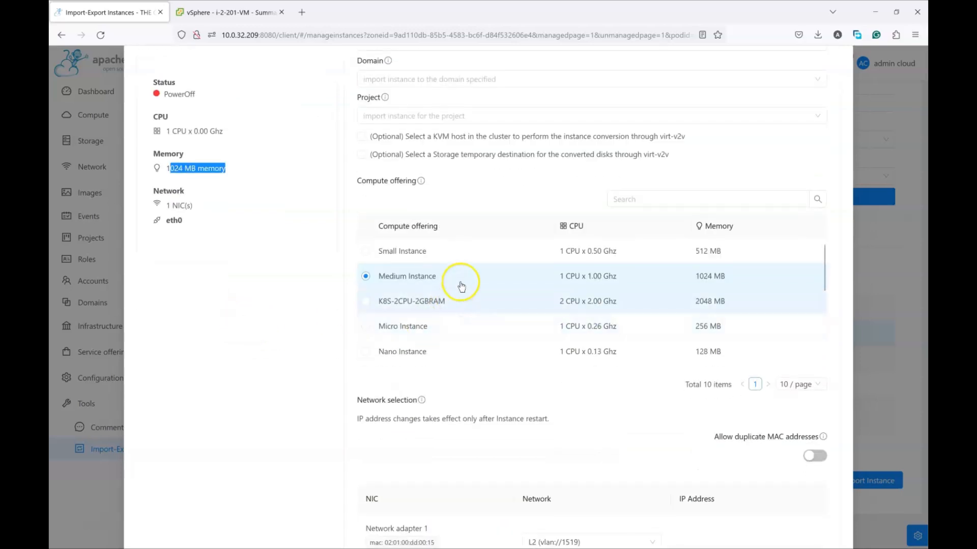
pyautogui.moveTo(365, 276)
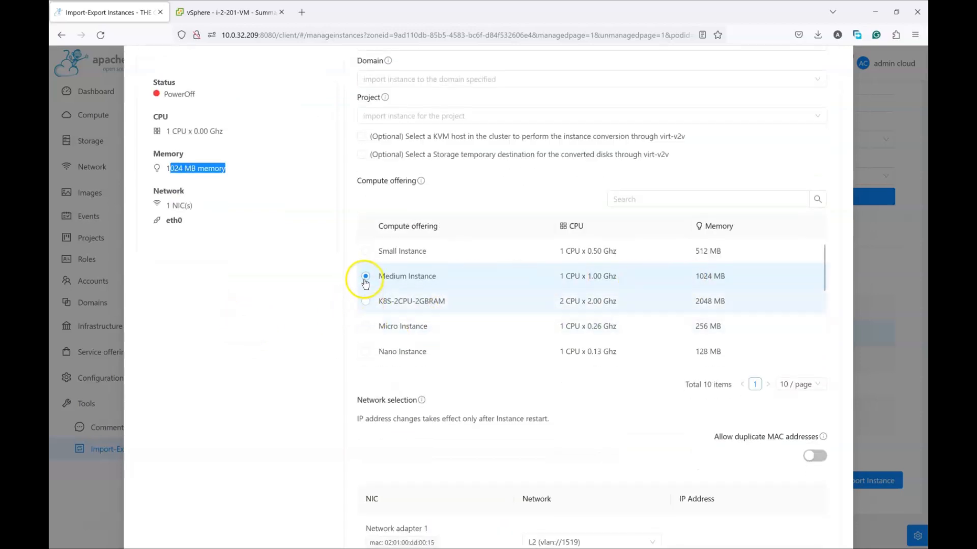
pyautogui.click(365, 276)
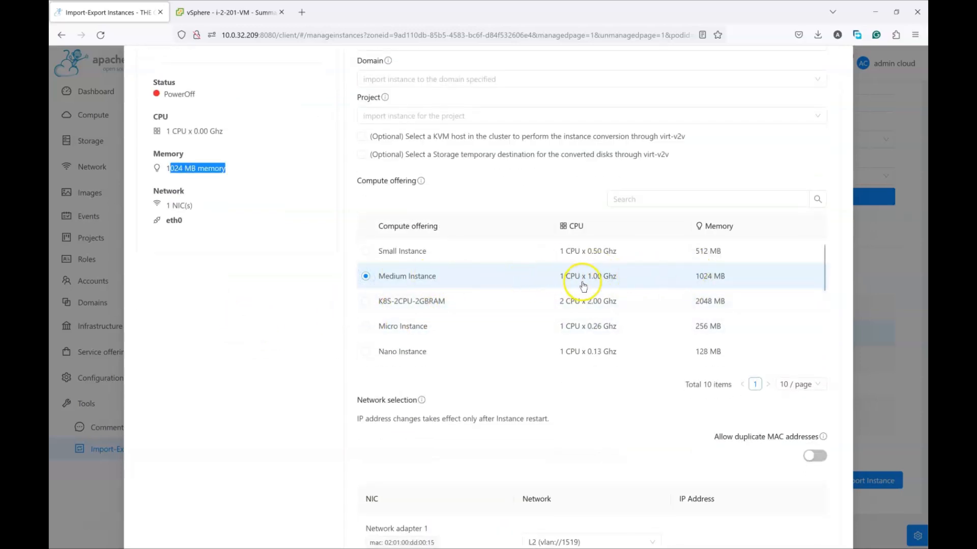
pyautogui.moveTo(700, 268)
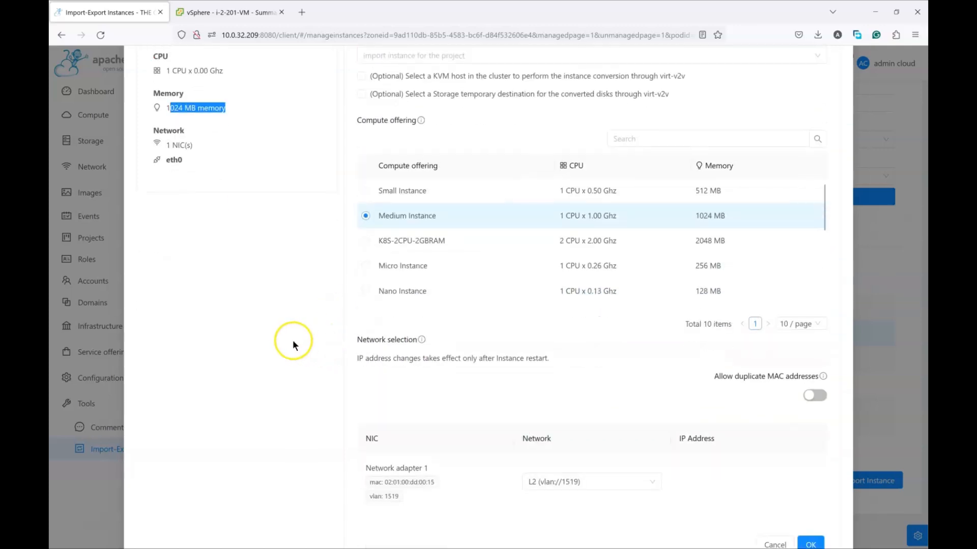
# Step: Put the adapter on network L2 (vlan 1519), allow duplicate MAC addresses, and submit the import
pyautogui.scroll(-3)
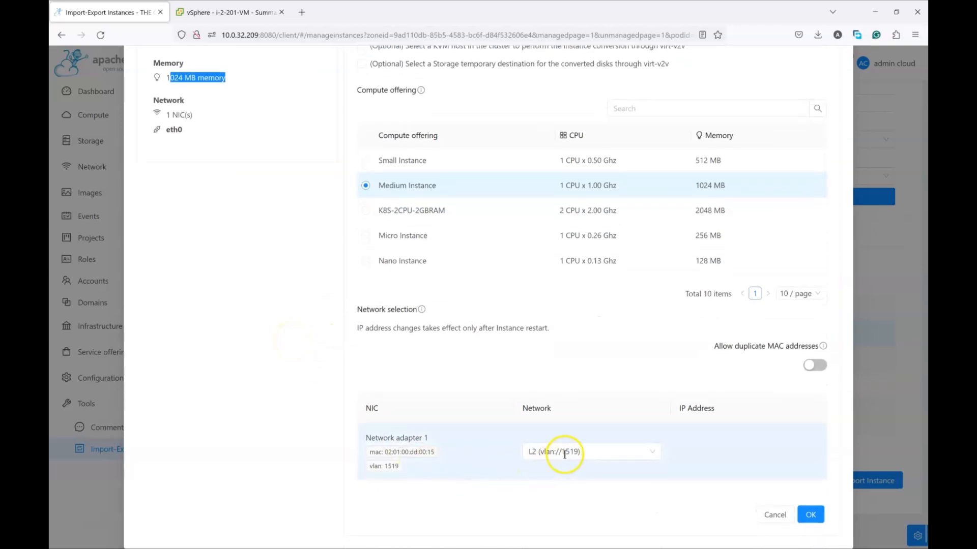
pyautogui.click(590, 452)
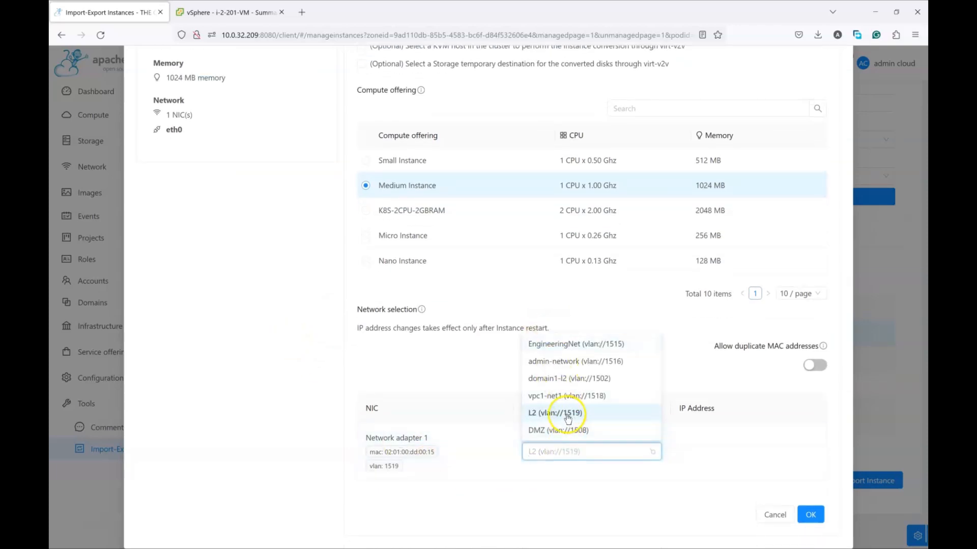
pyautogui.click(554, 412)
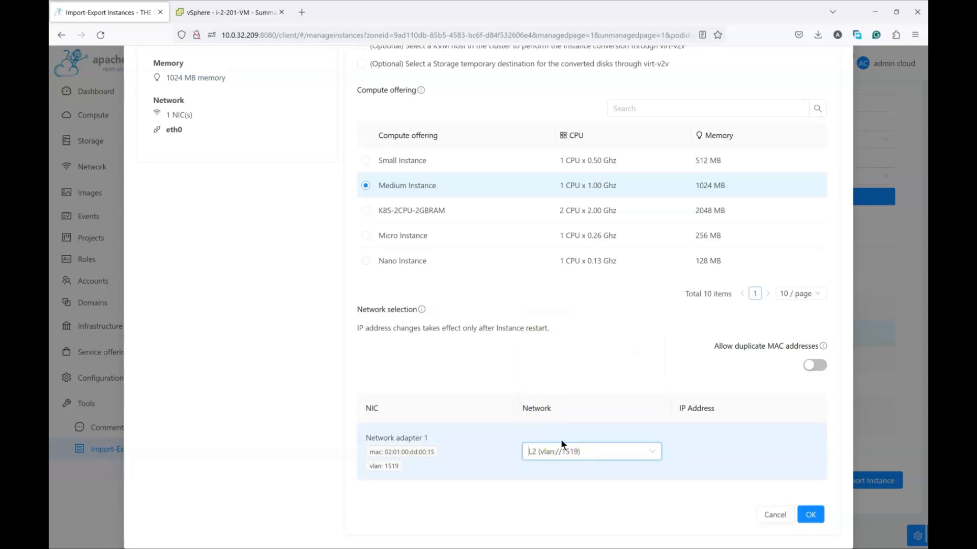
pyautogui.moveTo(679, 461)
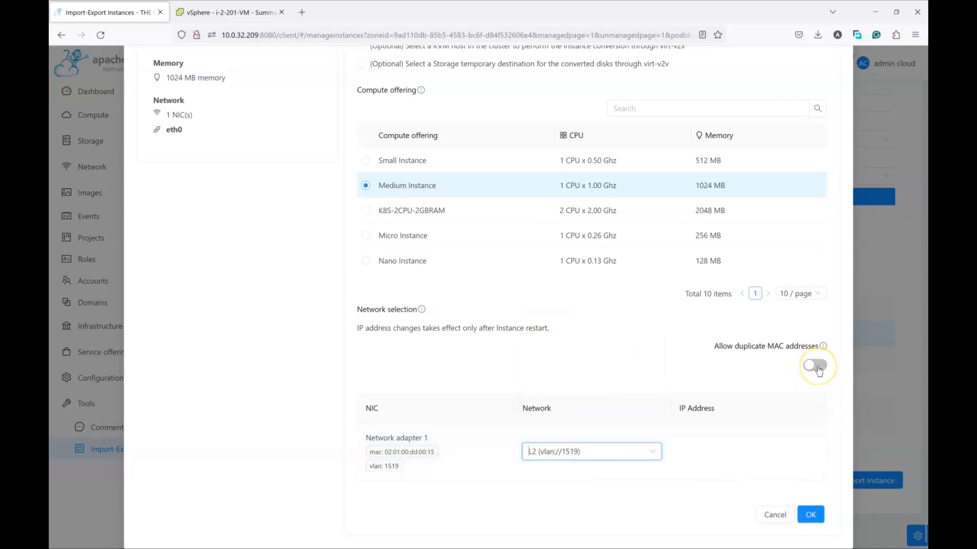
pyautogui.click(816, 365)
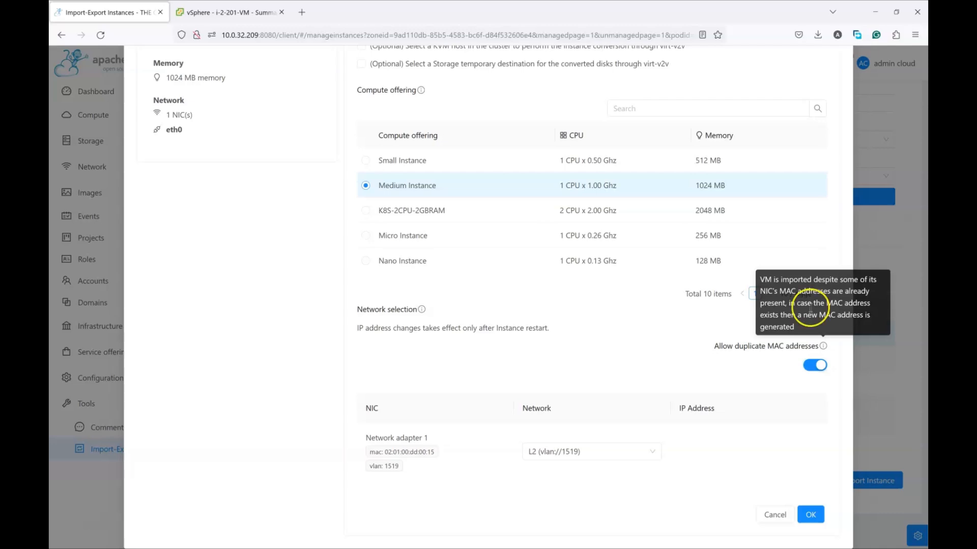
pyautogui.moveTo(784, 303); pyautogui.dragTo(803, 326)
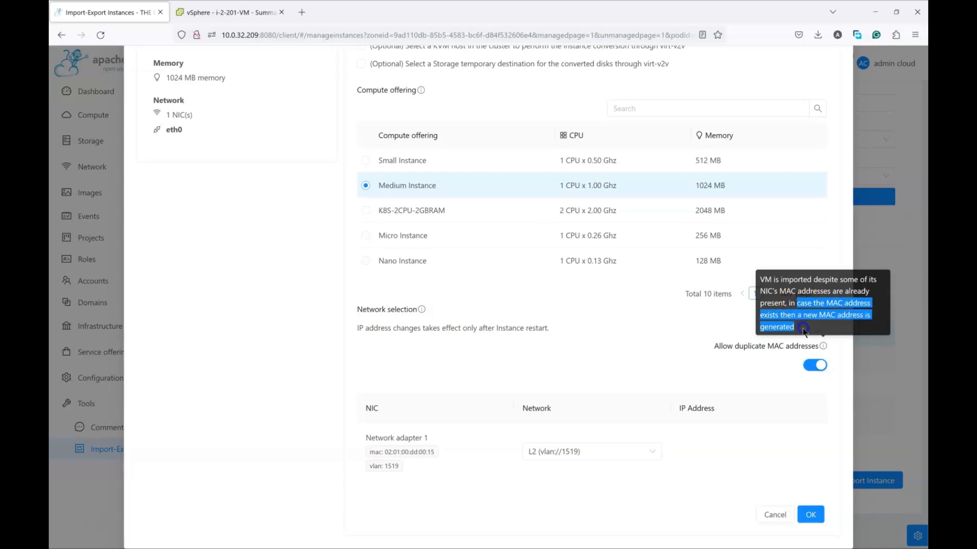
pyautogui.moveTo(293, 332)
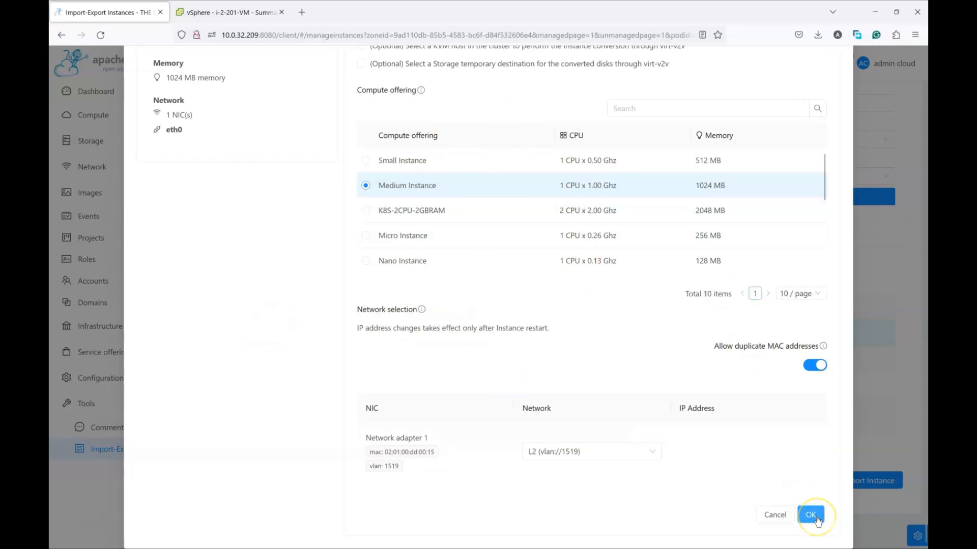
pyautogui.click(809, 515)
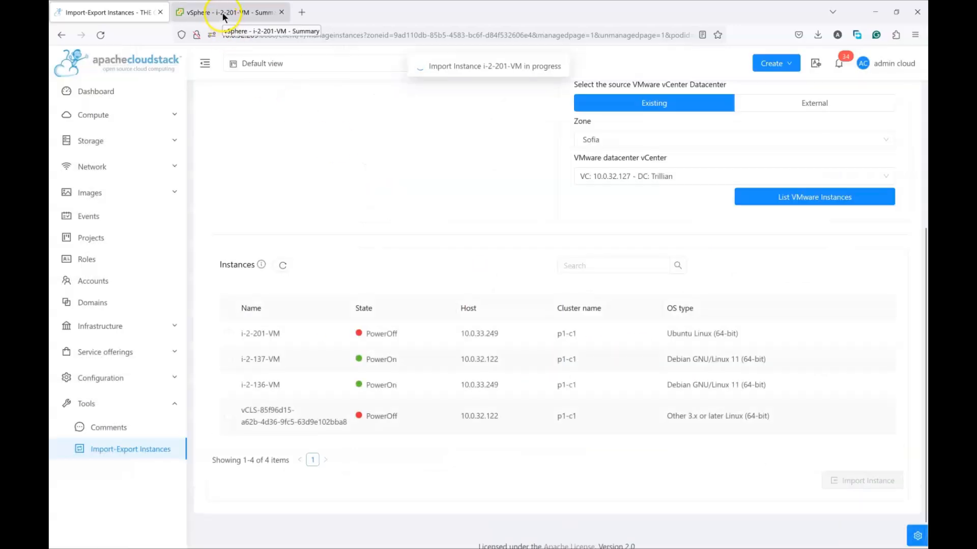
# Step: Check in vSphere Recent Tasks that the i-2-201-VM clone is copying files at 47%
pyautogui.click(231, 12)
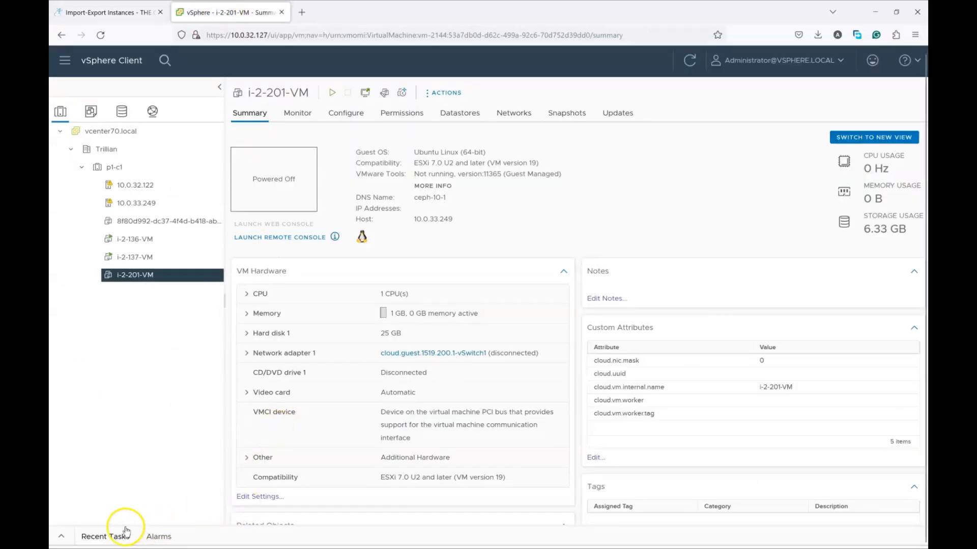
pyautogui.moveTo(61, 536)
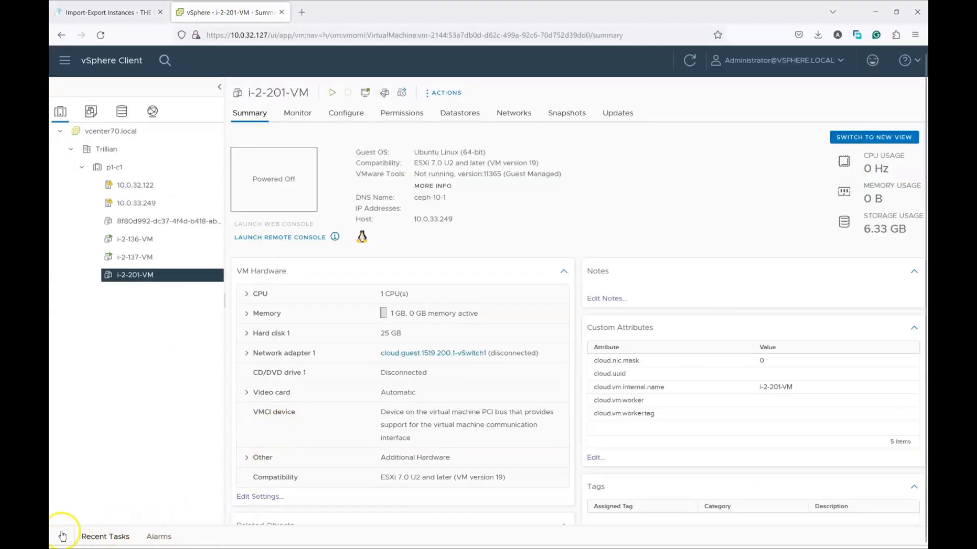
pyautogui.click(61, 536)
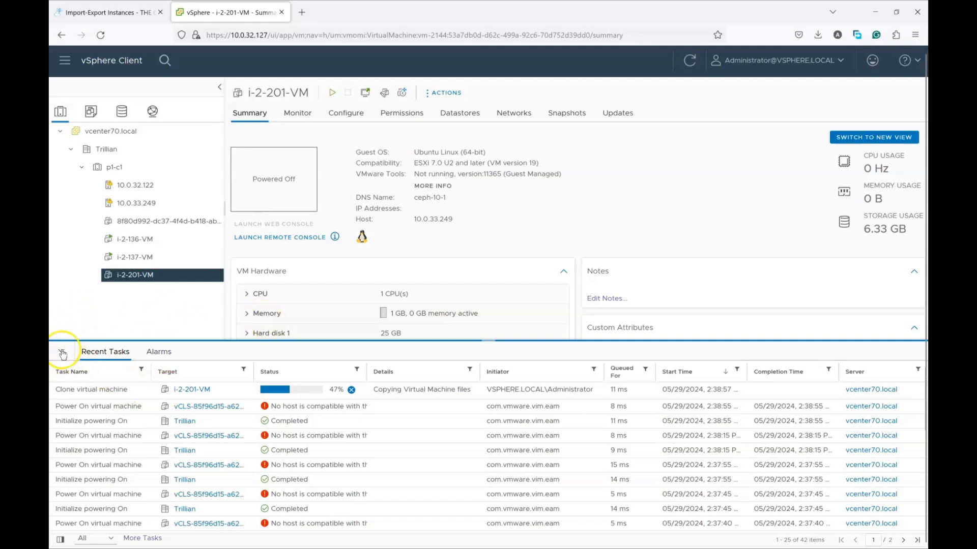
pyautogui.click(61, 353)
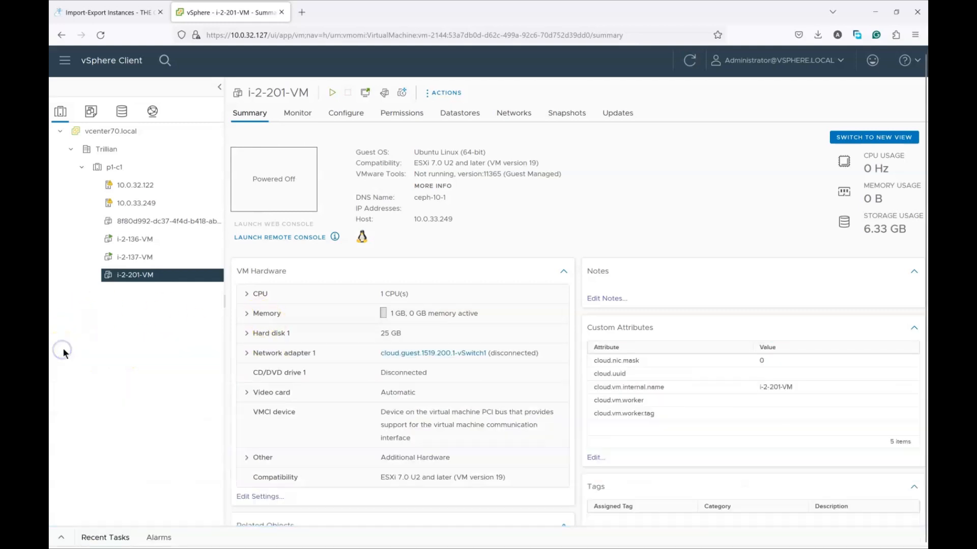
pyautogui.moveTo(124, 12)
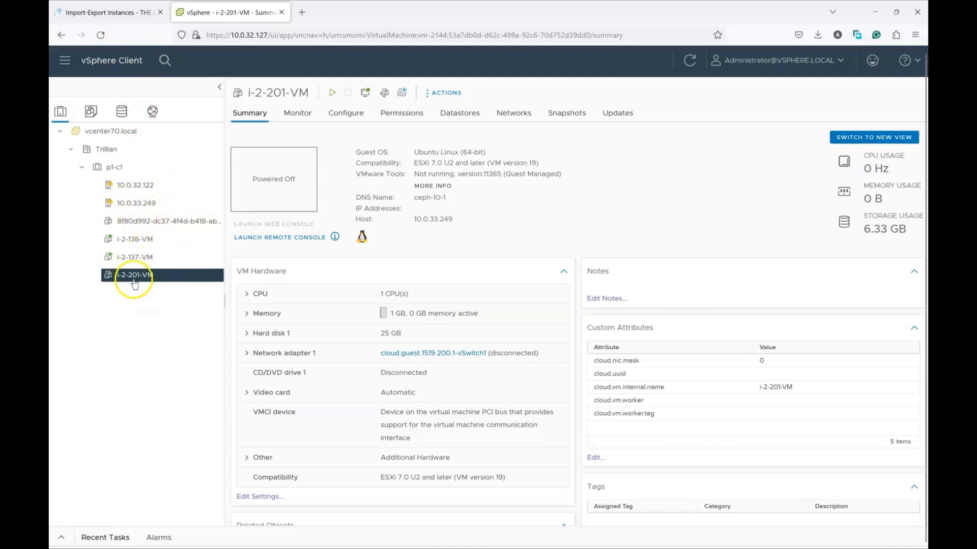
# Step: Return to the CloudStack import page while Import Instance i-2-201-VM continues
pyautogui.click(109, 12)
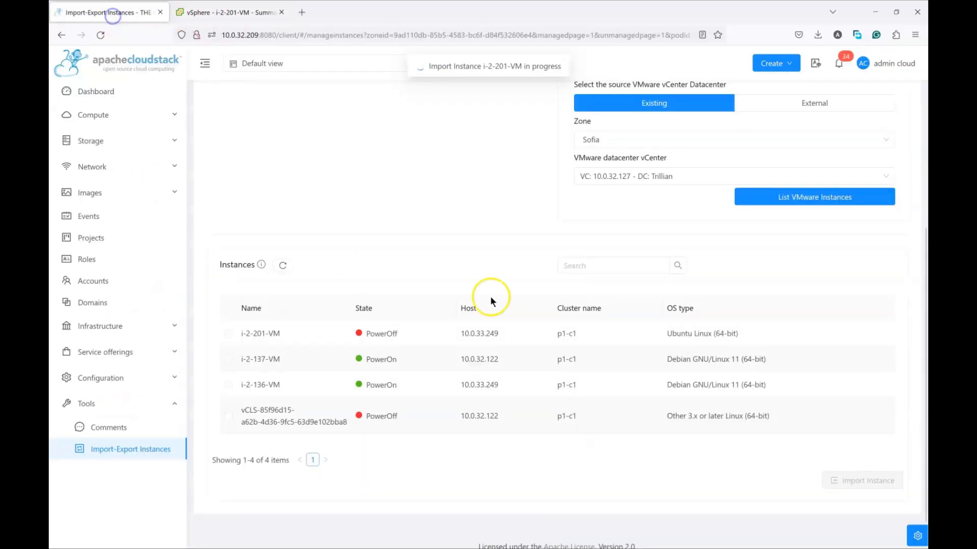
pyautogui.moveTo(473, 89)
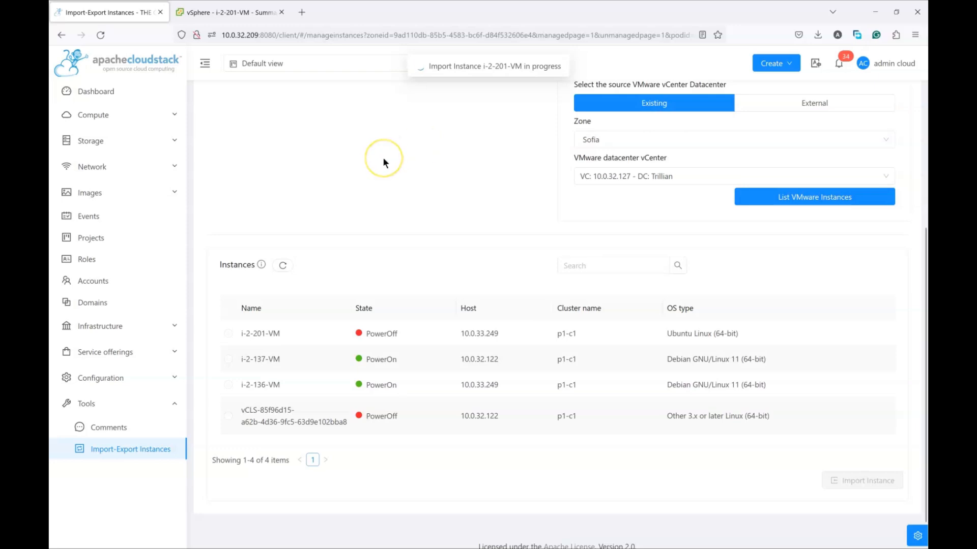
pyautogui.moveTo(425, 74)
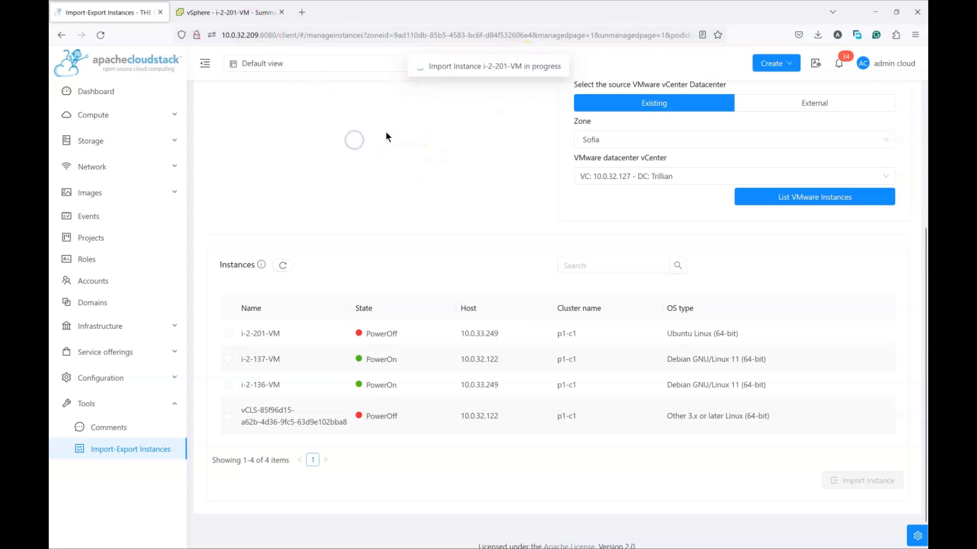
pyautogui.moveTo(110, 431)
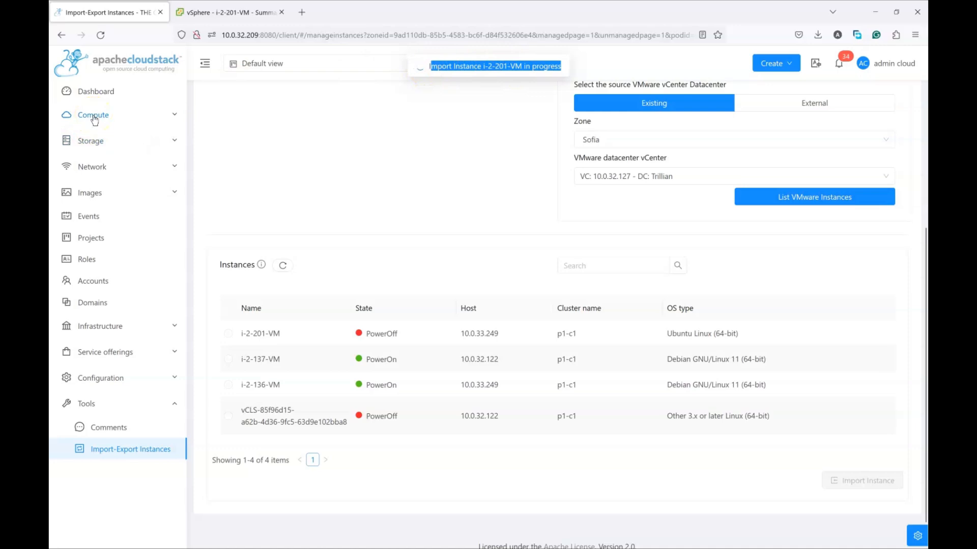
pyautogui.moveTo(120, 150)
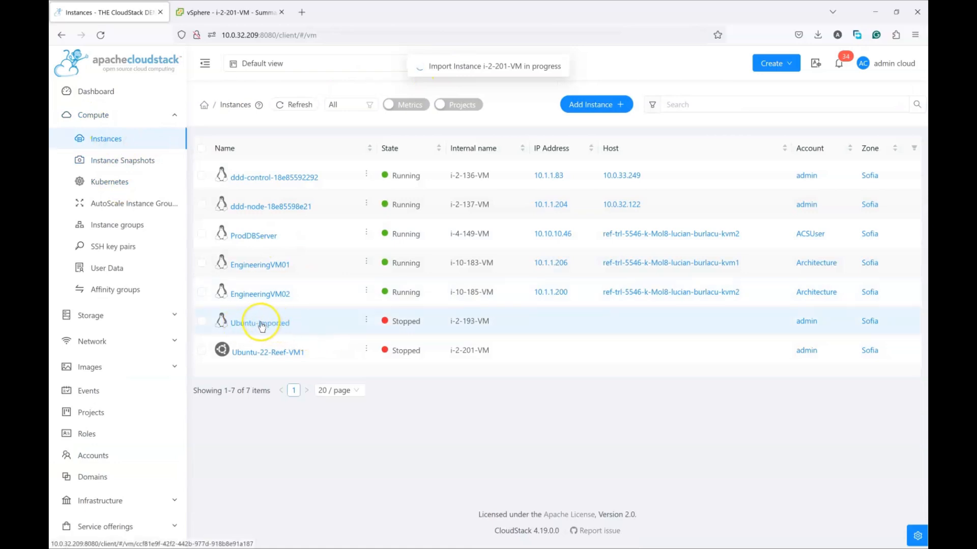
# Step: View the stopped Ubuntu-Imported instance's NICs, showing its single interface on network L2
pyautogui.click(260, 322)
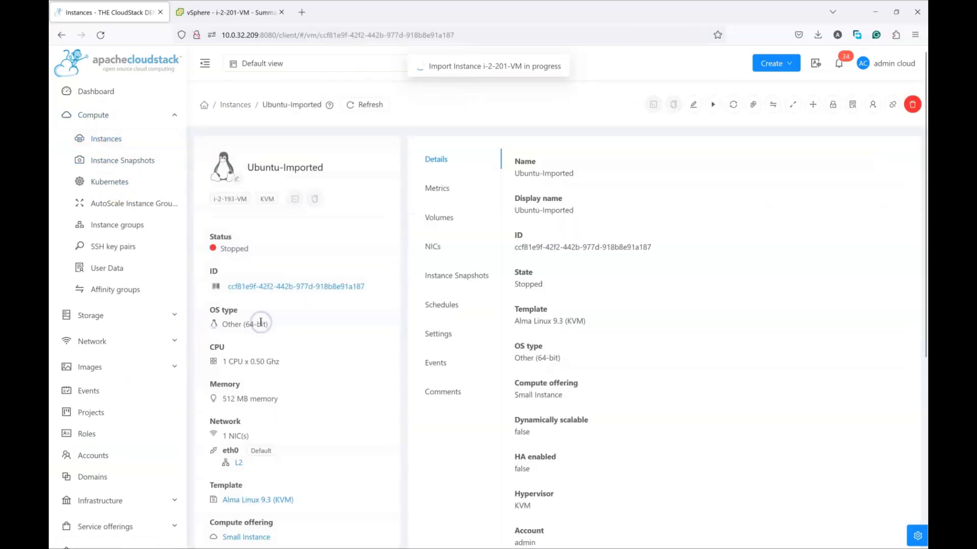
pyautogui.moveTo(454, 242)
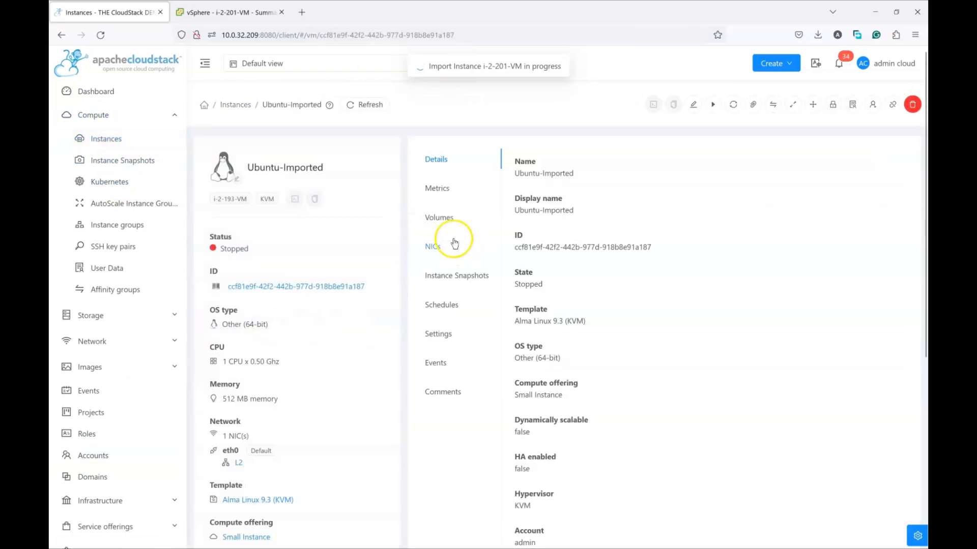
pyautogui.moveTo(402, 141)
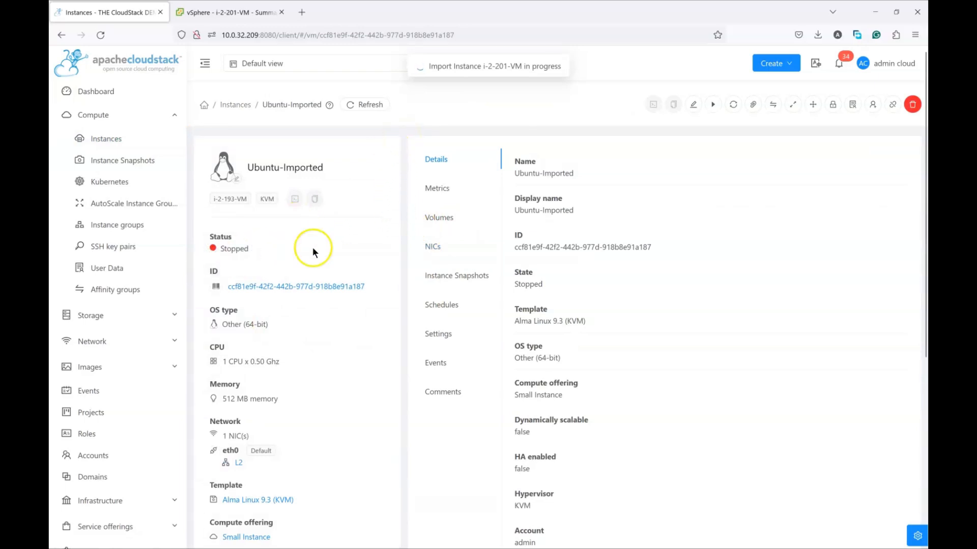
pyautogui.click(433, 246)
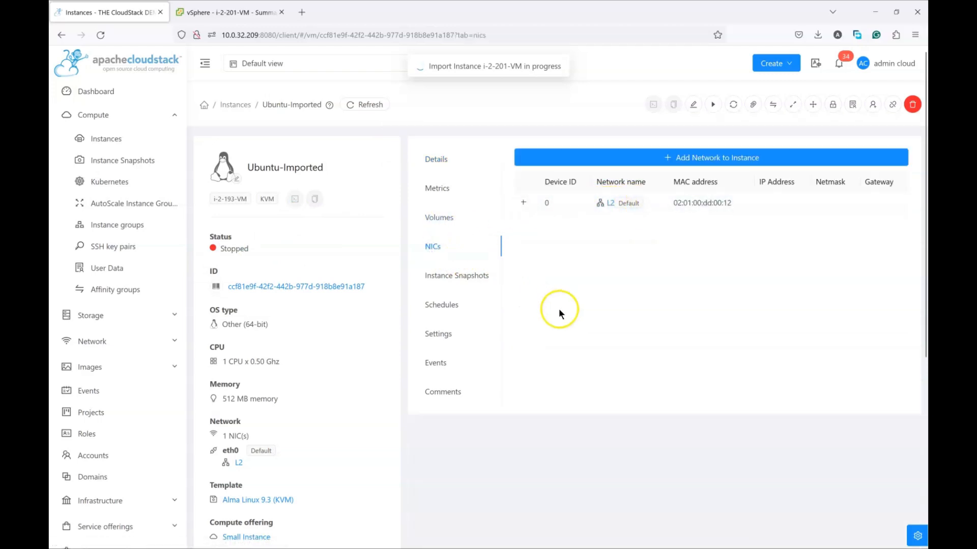
pyautogui.doubleClick(244, 324)
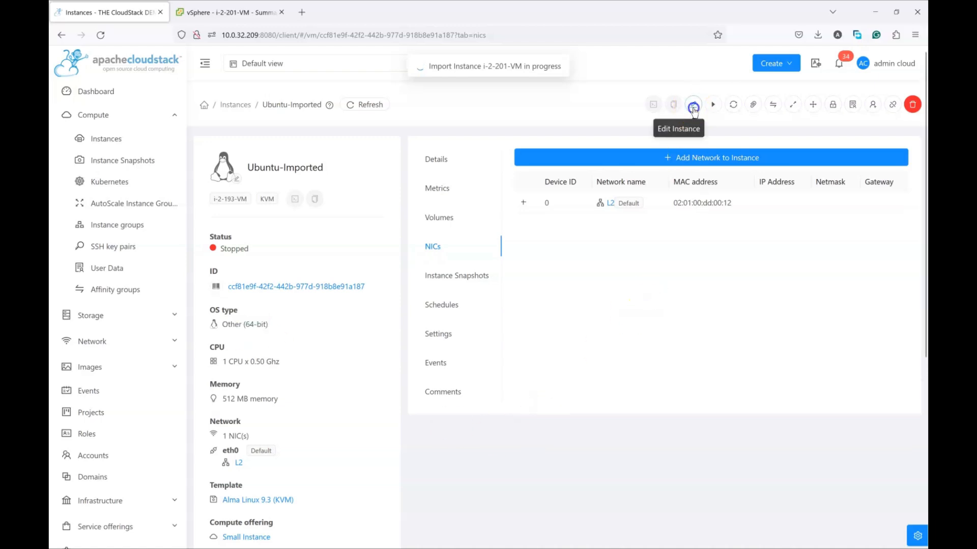
# Step: Set Ubuntu-Imported's OS type to Ubuntu 22.04 LTS and request to start the instance
pyautogui.click(693, 104)
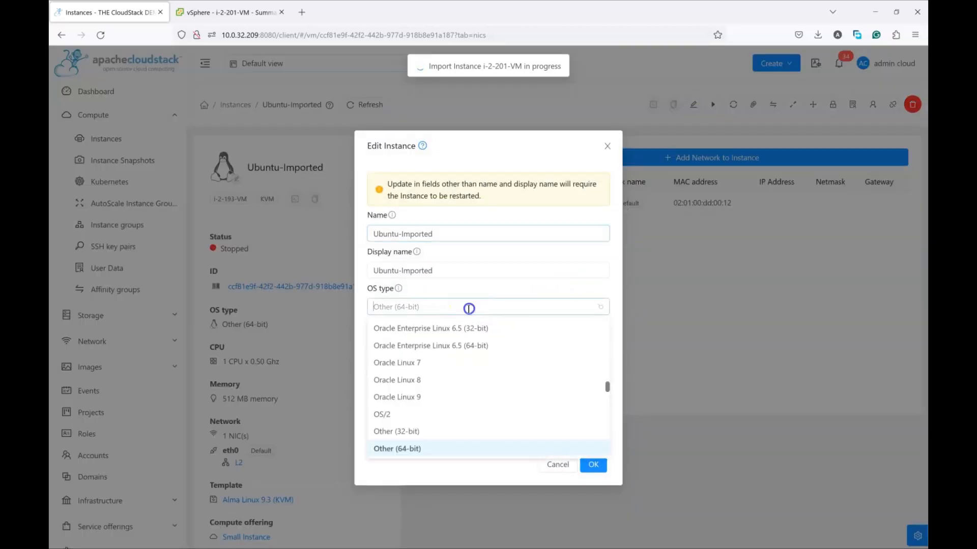
pyautogui.write('ubunt')
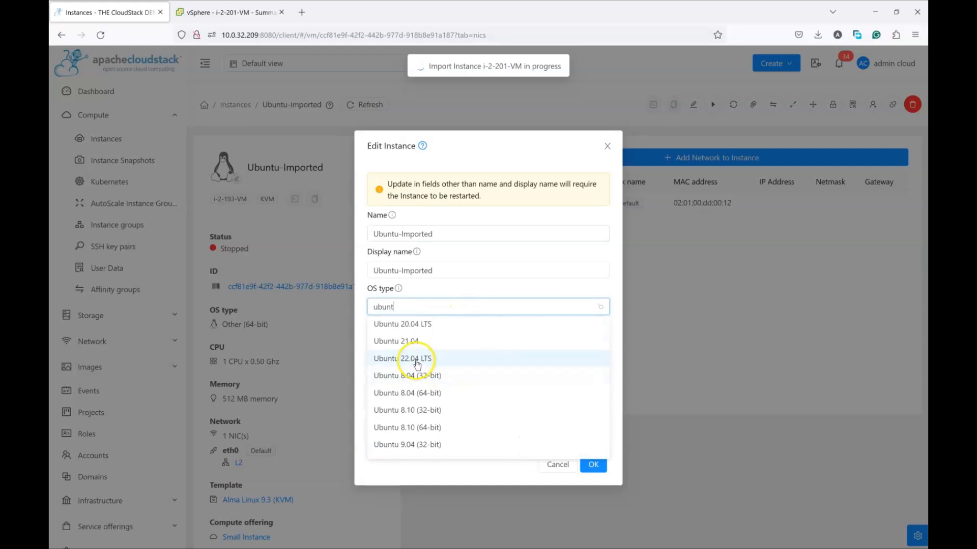
pyautogui.click(403, 358)
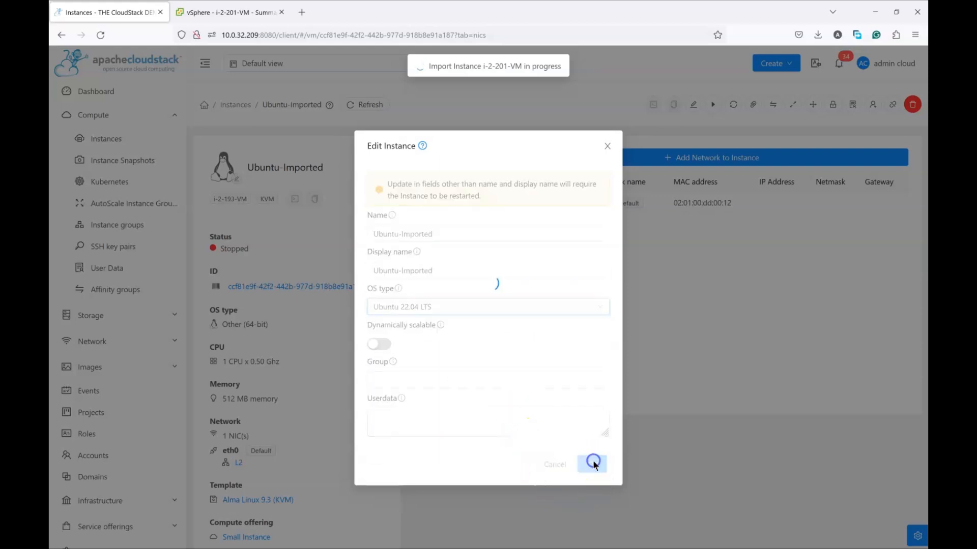
pyautogui.click(591, 464)
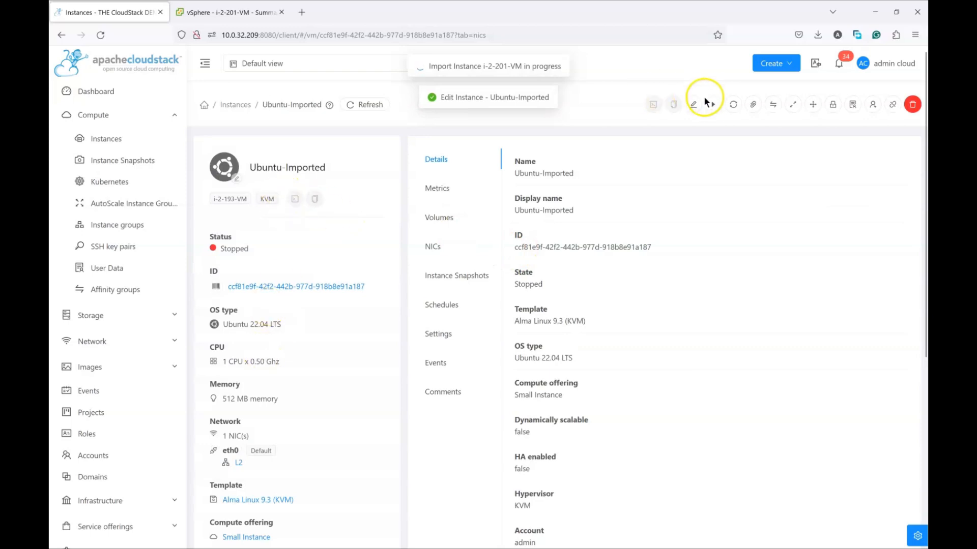
pyautogui.click(714, 104)
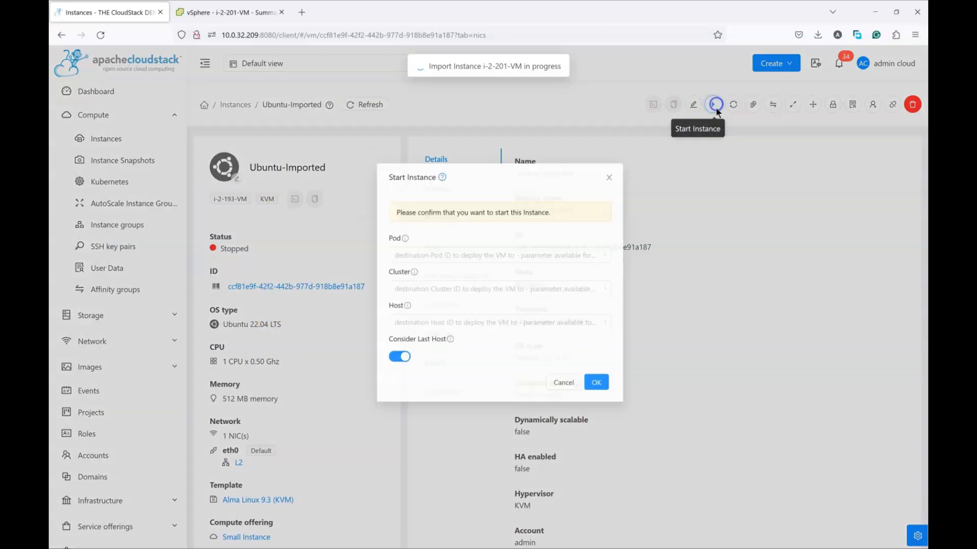
# Step: Confirm the start so Ubuntu-Imported reaches the Running state
pyautogui.click(595, 382)
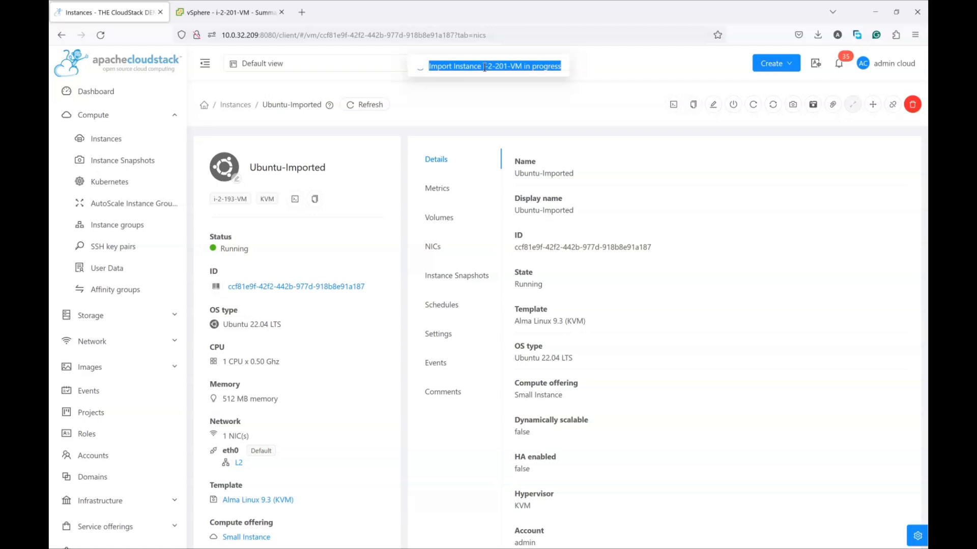
pyautogui.moveTo(477, 15)
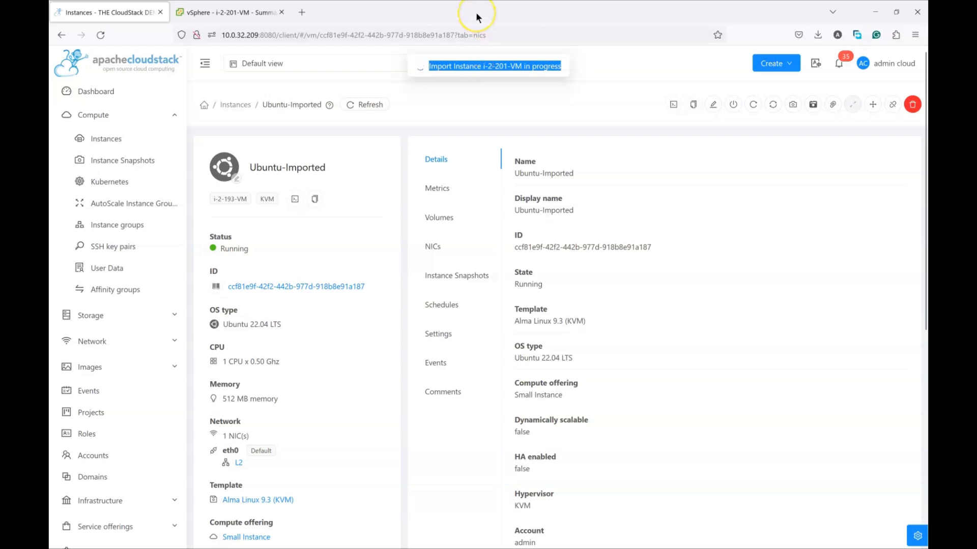